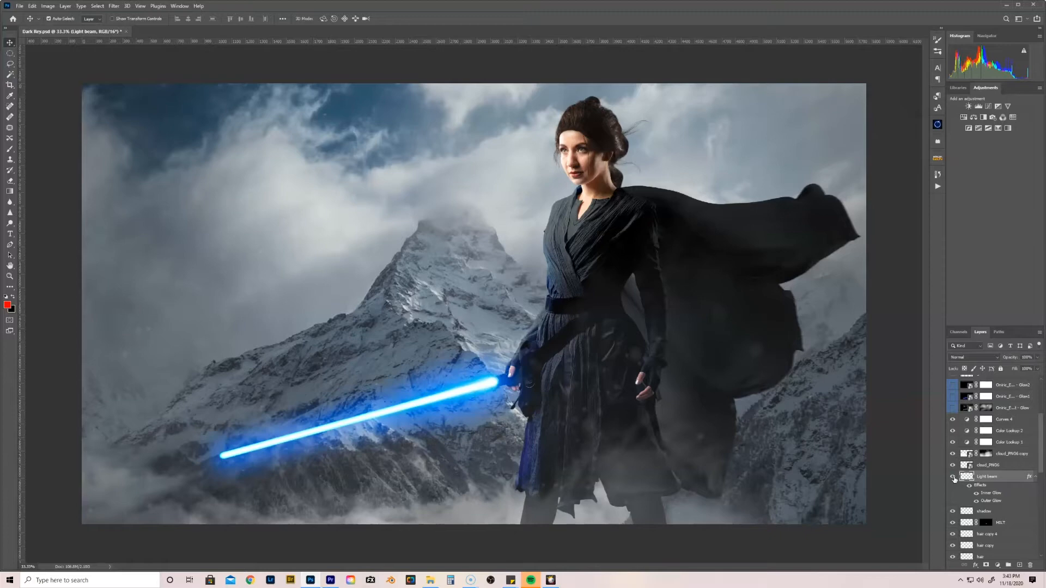
- Toggle the saber beam layer's visibility to compare, then bring up its layer style settings
click(953, 478)
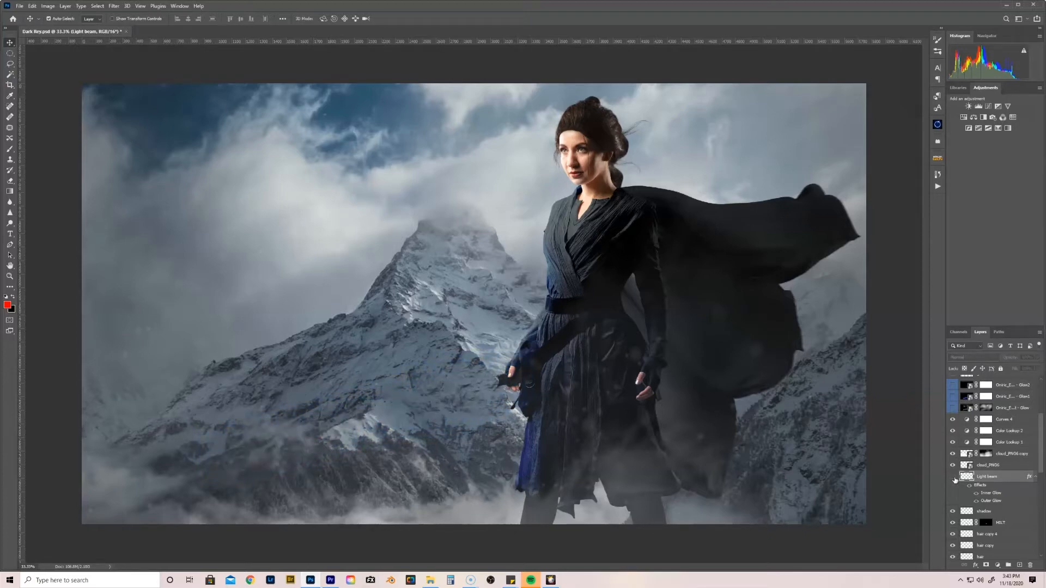
click(952, 478)
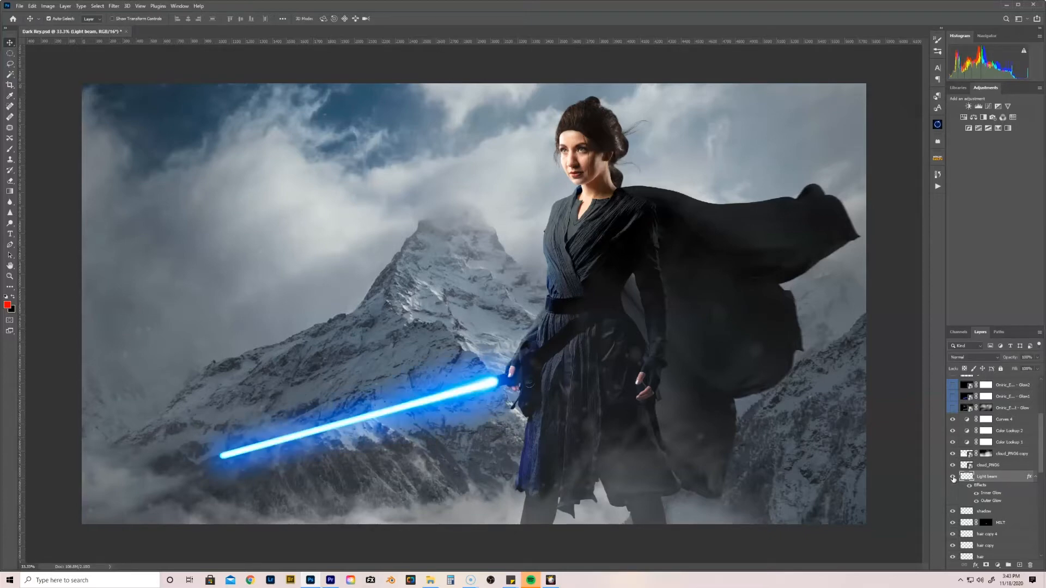
click(952, 476)
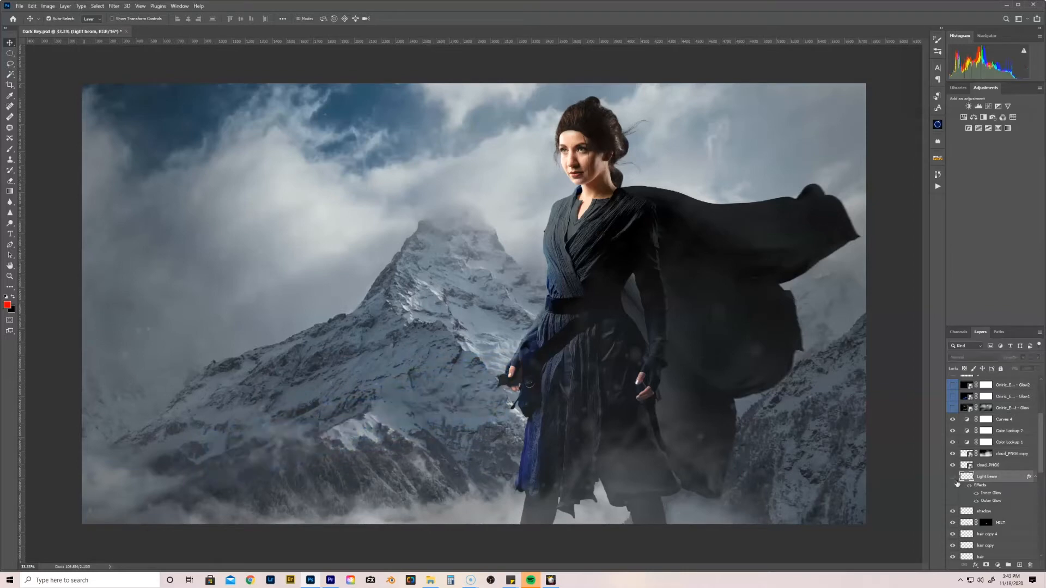
click(952, 476)
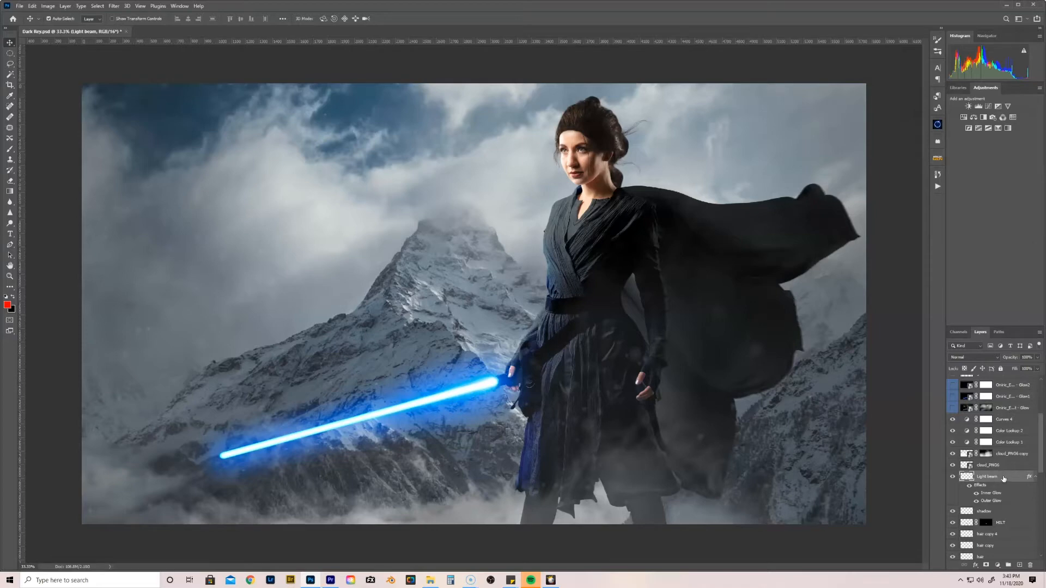
double_click(987, 476)
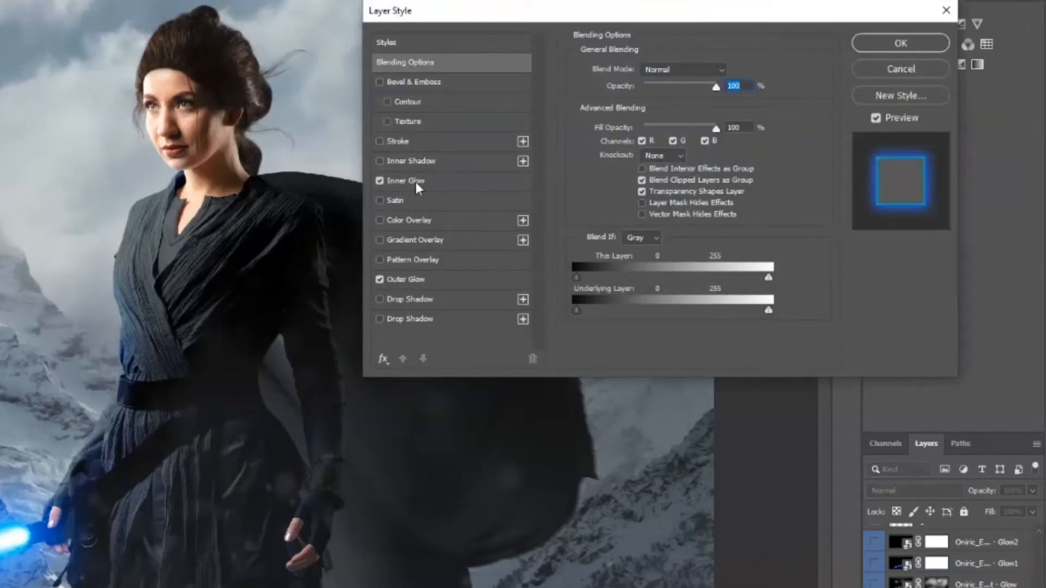
- Preview a dark red colour on the beam's Outer Glow and discard it
click(406, 280)
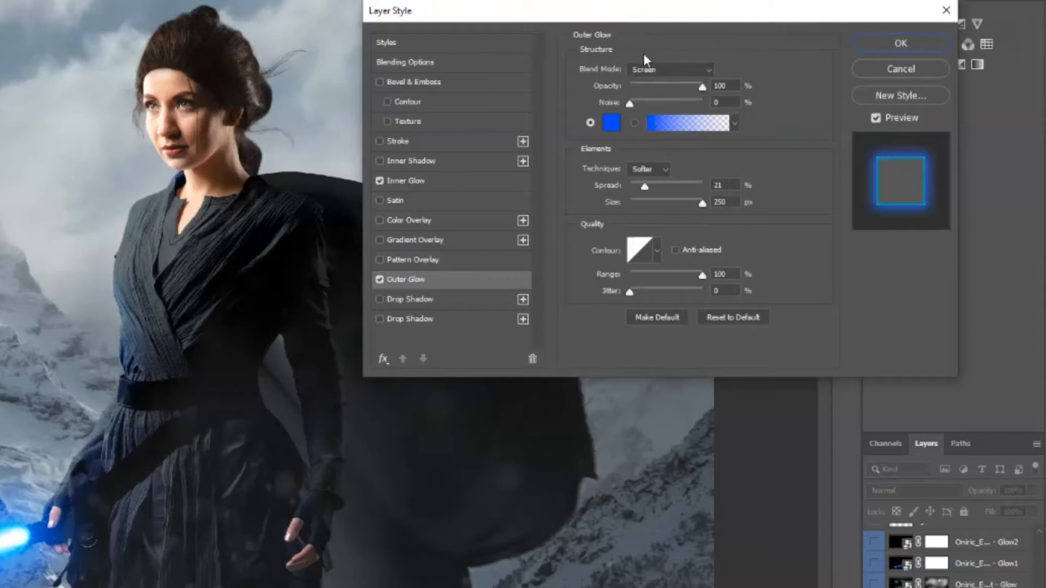
mouse_move(616, 137)
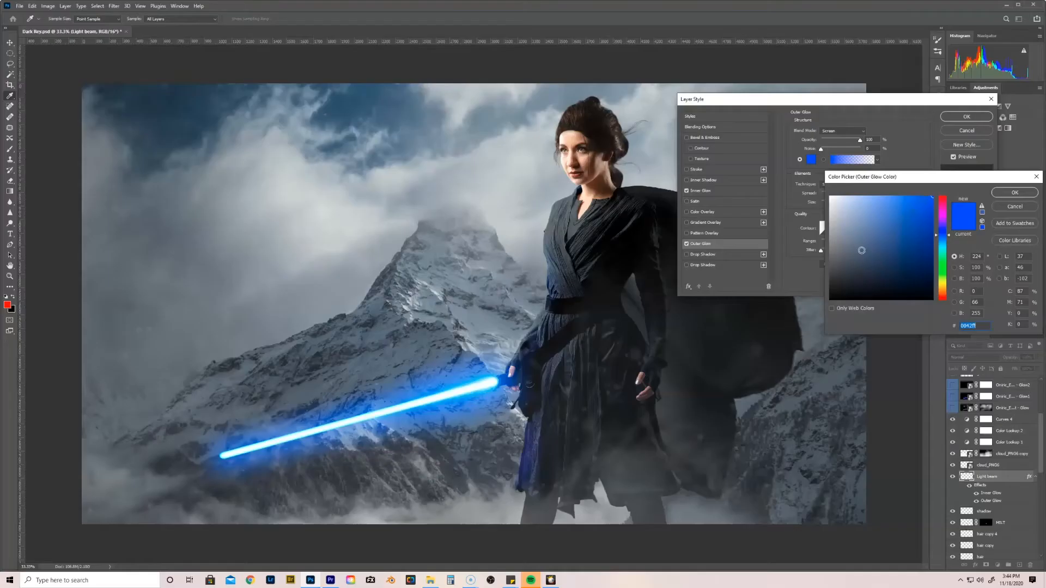
click(921, 264)
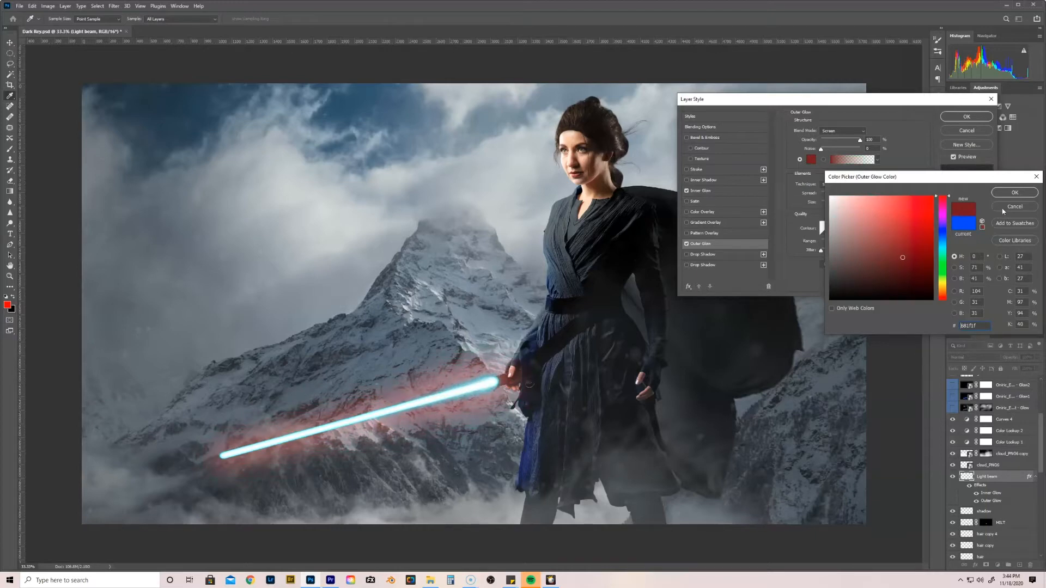
click(1014, 192)
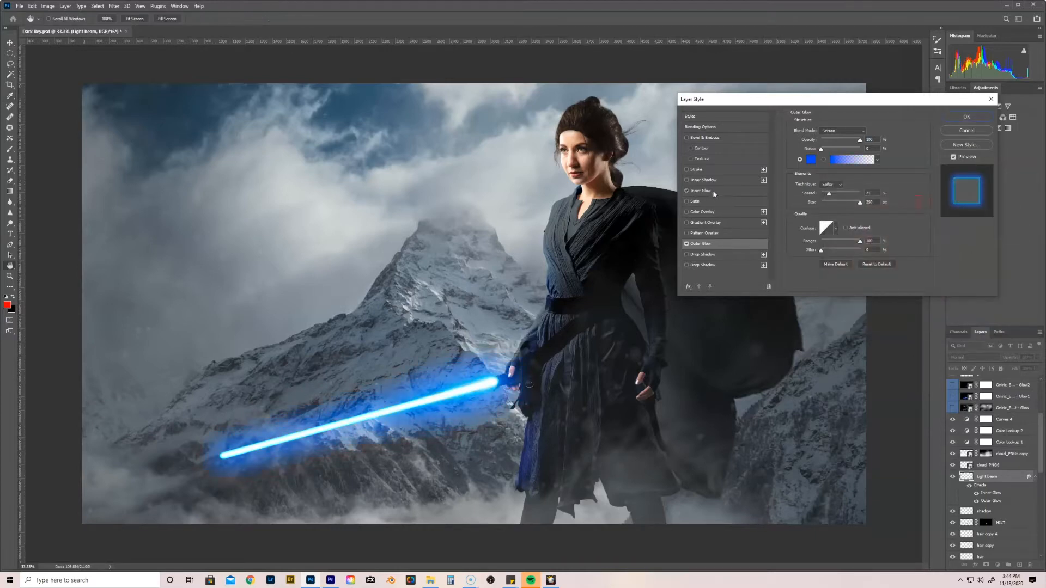
- Preview a bright red colour on the beam's Inner Glow and discard it
click(699, 190)
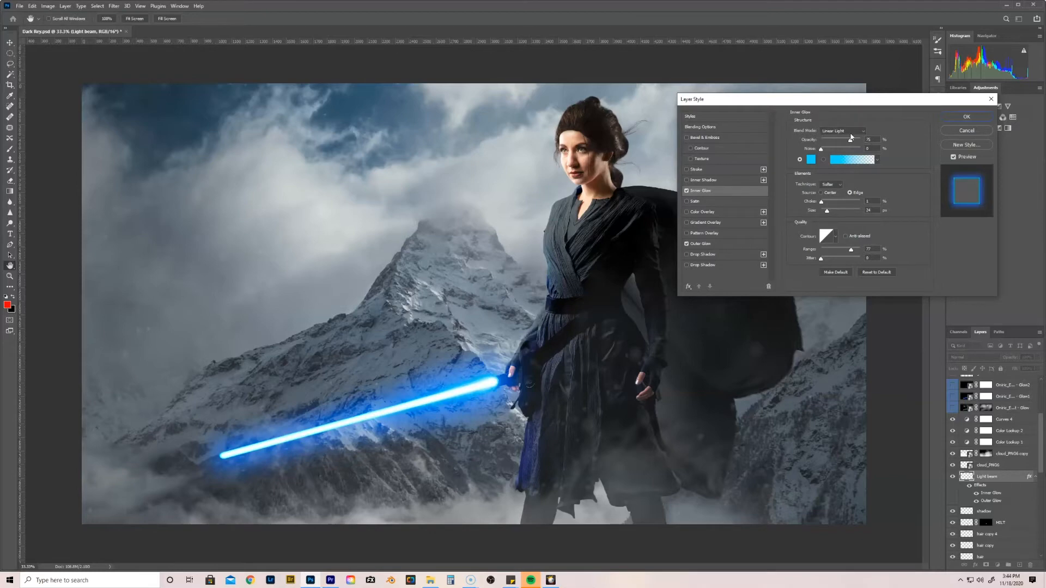
click(810, 159)
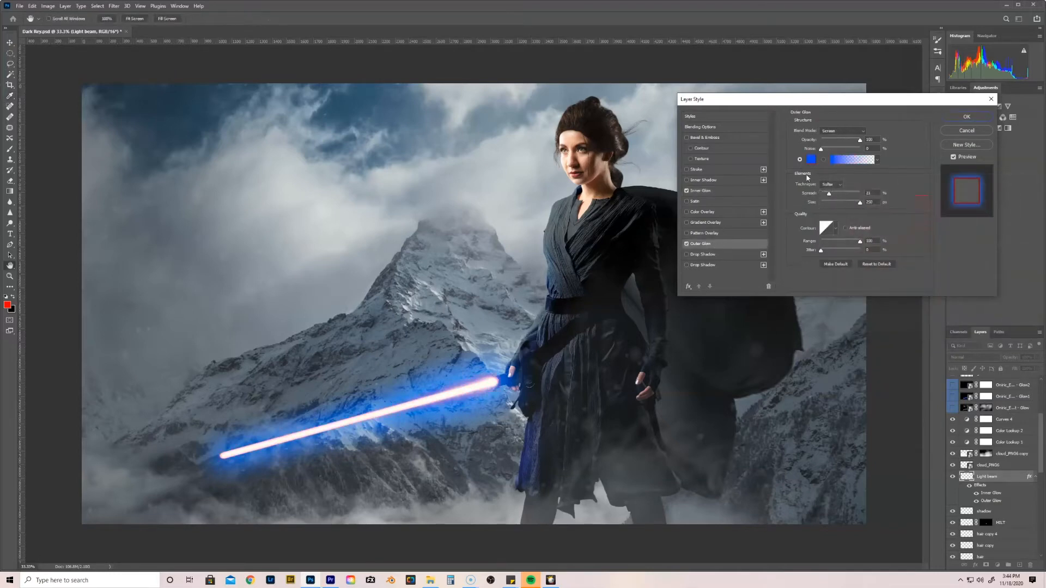
click(810, 159)
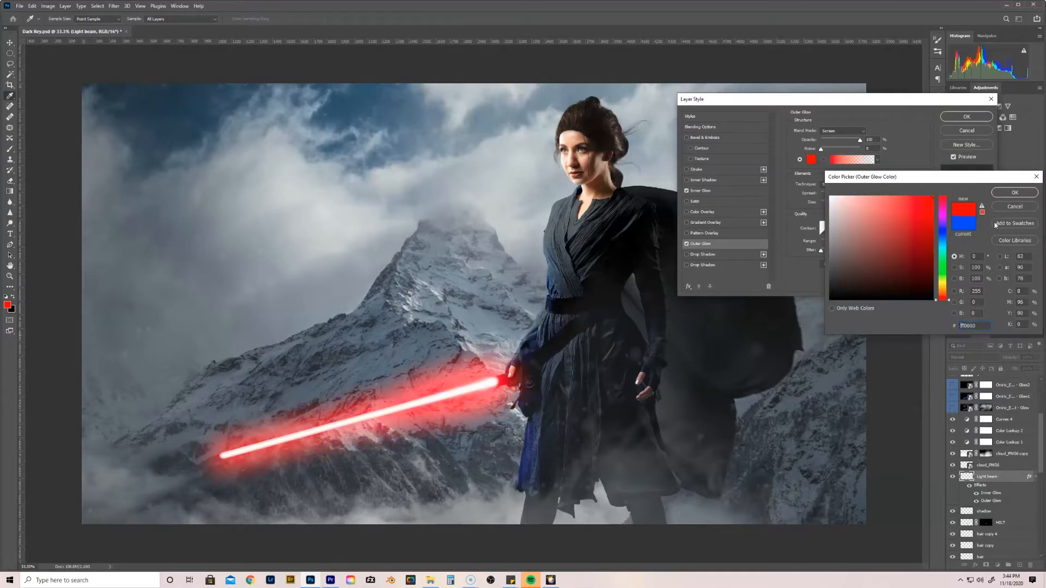
click(1013, 191)
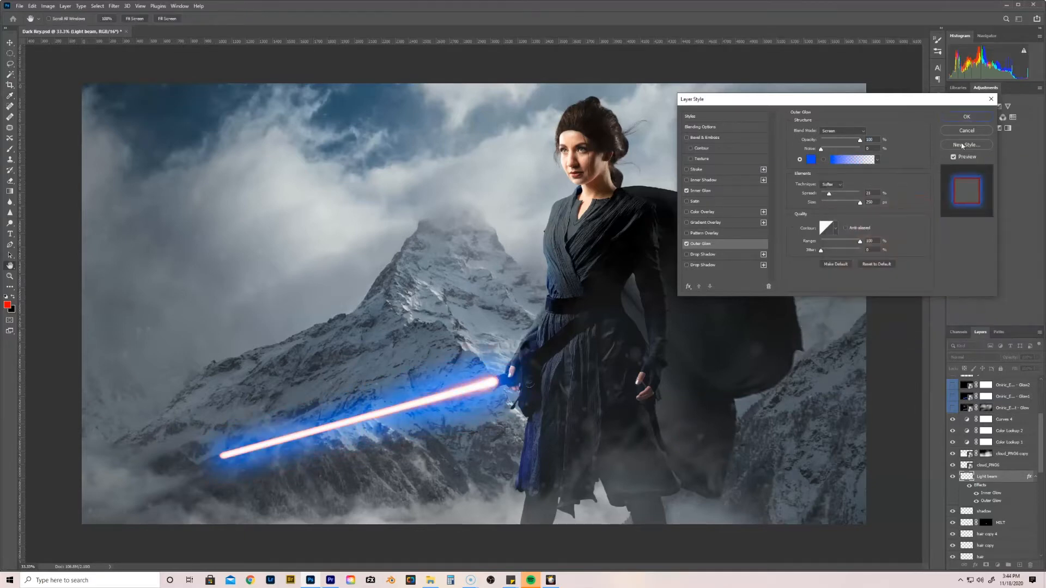
- Cancel the glow changes and create a new layer named 'NEW Lightsaber beam'
click(966, 116)
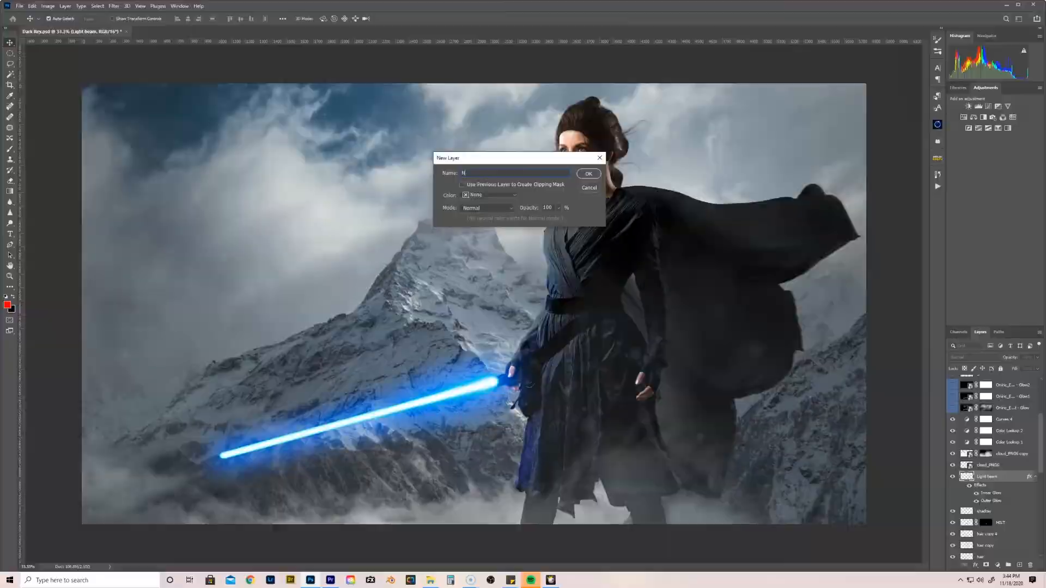
text(NEW Lights)
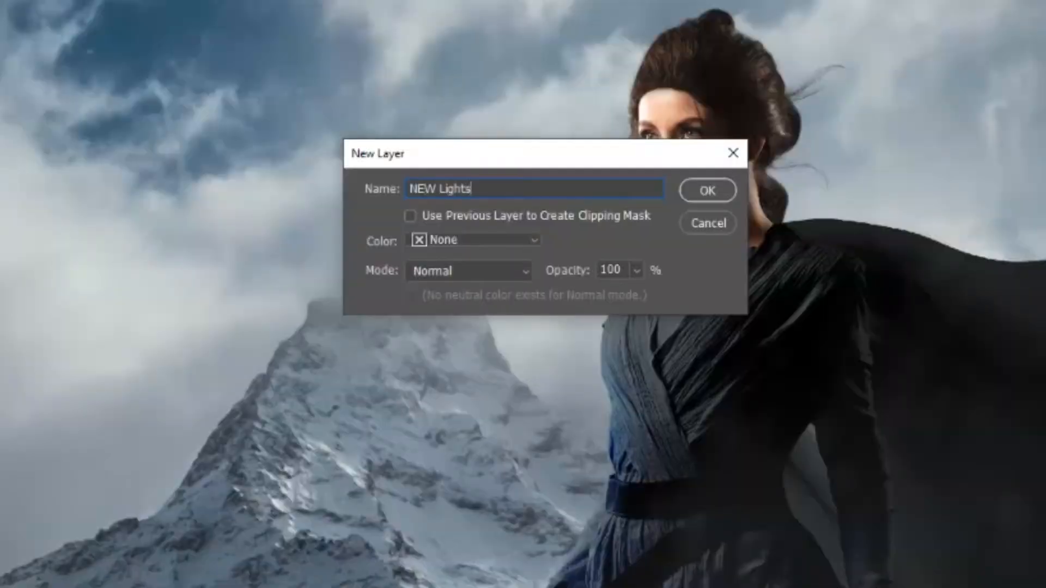
click(706, 189)
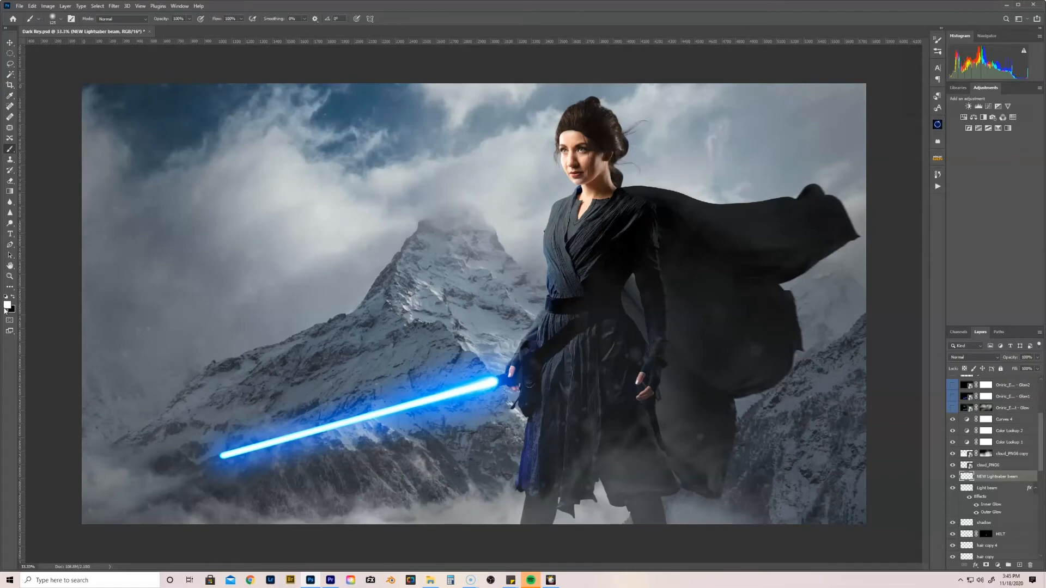
- Set the foreground painting colour to white
click(8, 304)
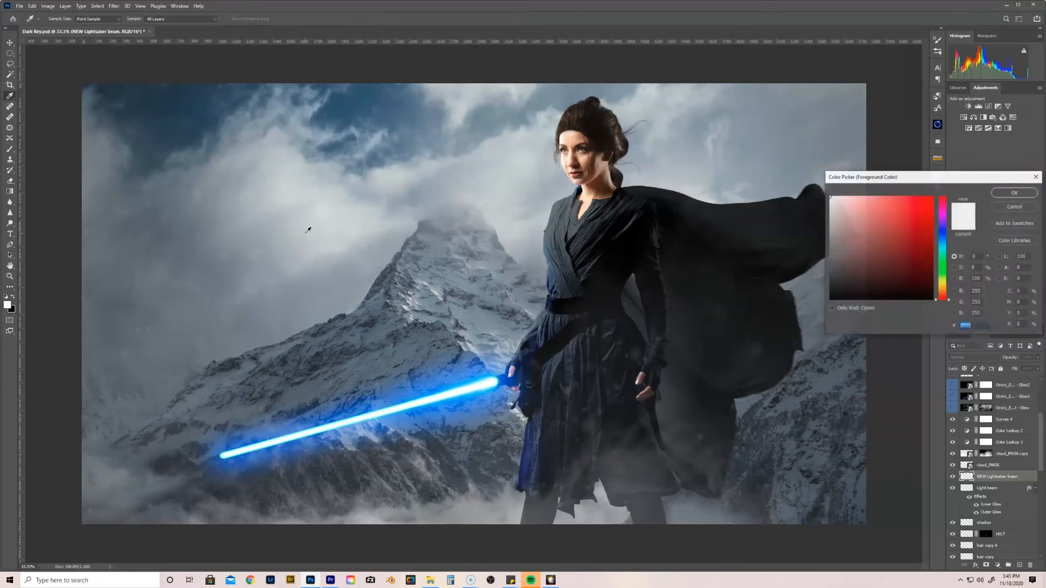
click(1014, 192)
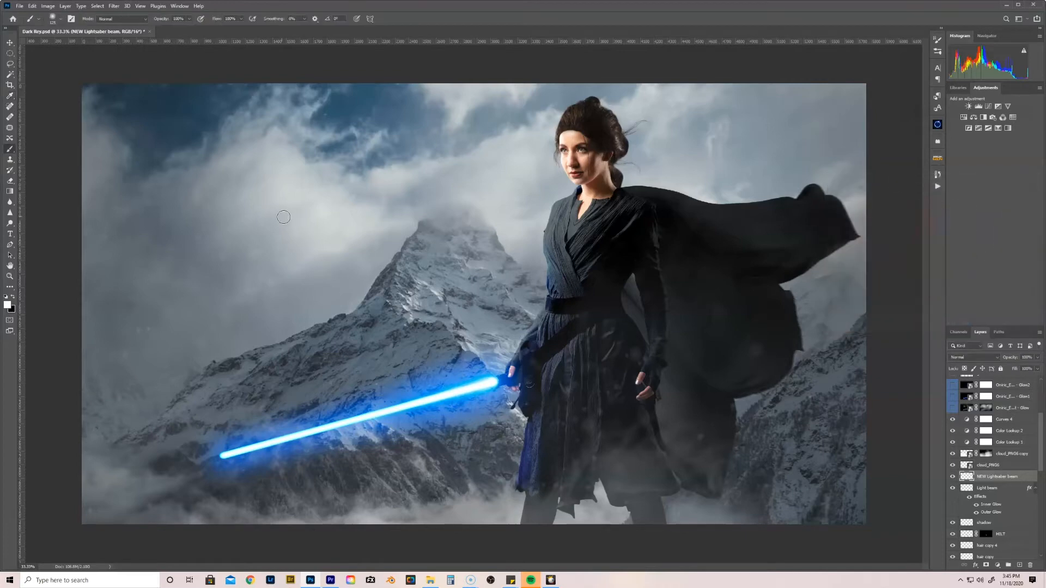
mouse_move(219, 291)
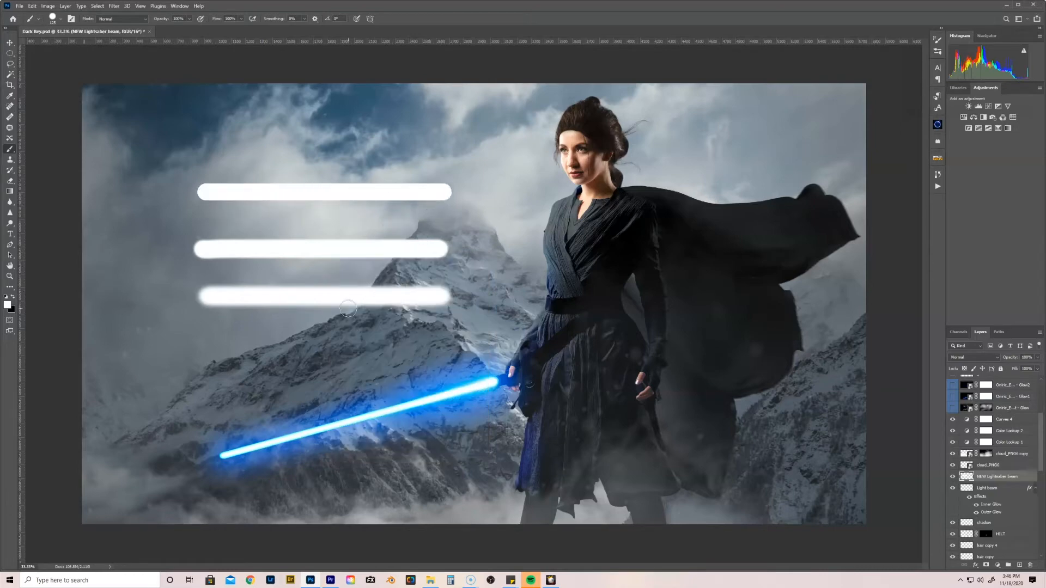
mouse_move(392, 319)
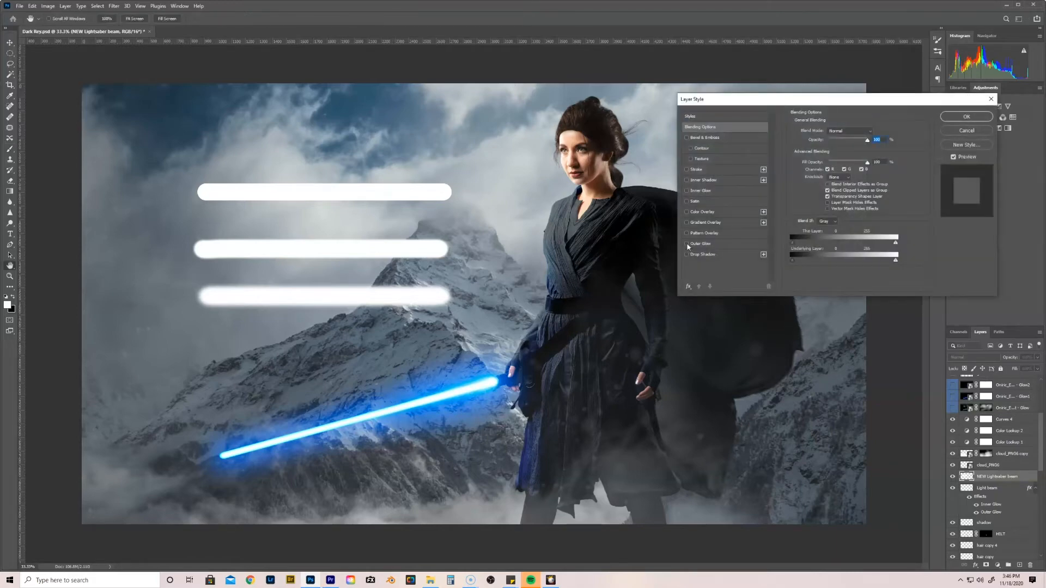
- Enable an Outer Glow on the white bars and give it a blue colour
click(686, 243)
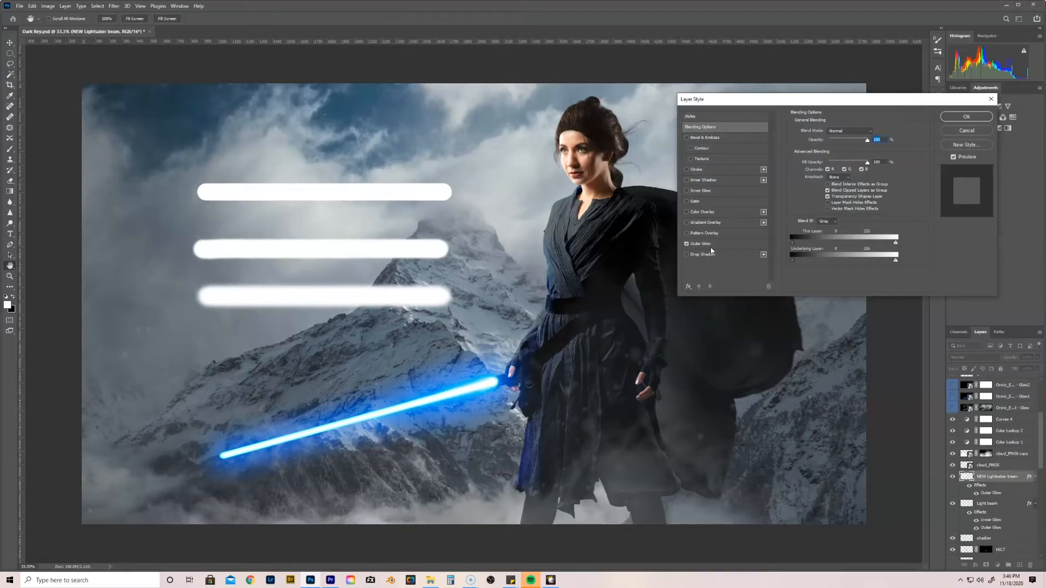
click(699, 243)
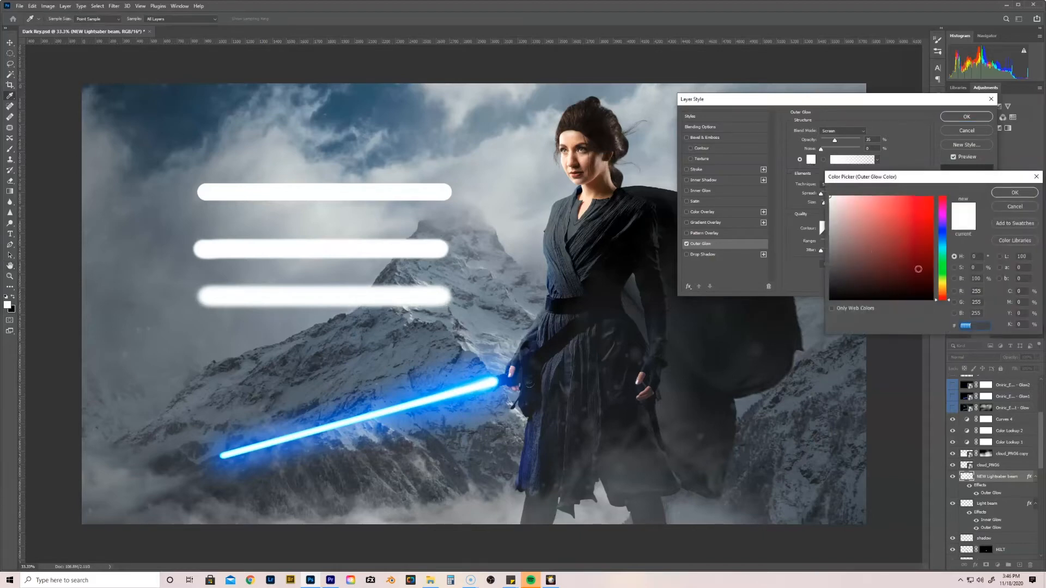
click(896, 260)
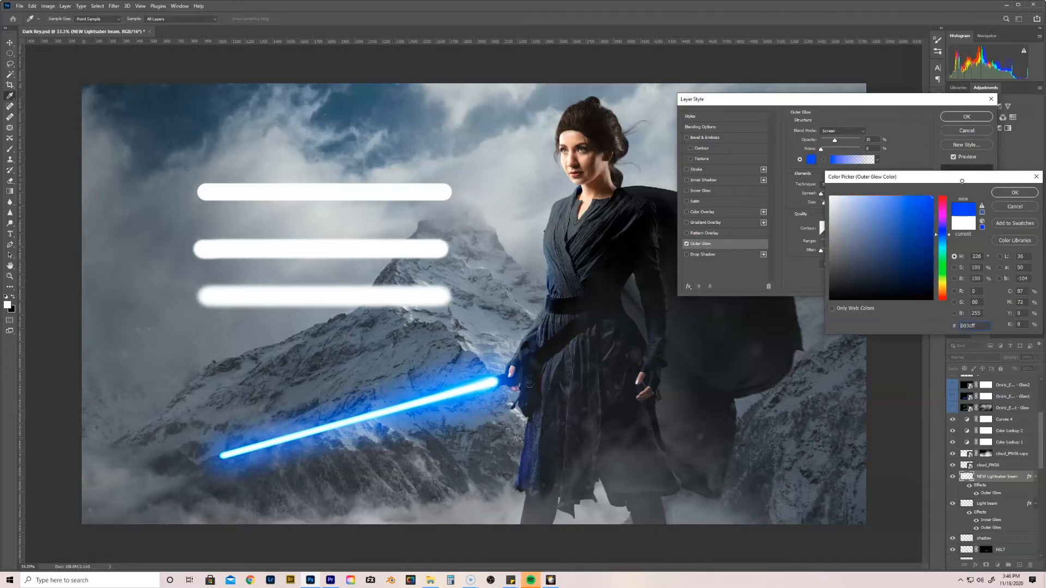
click(1013, 192)
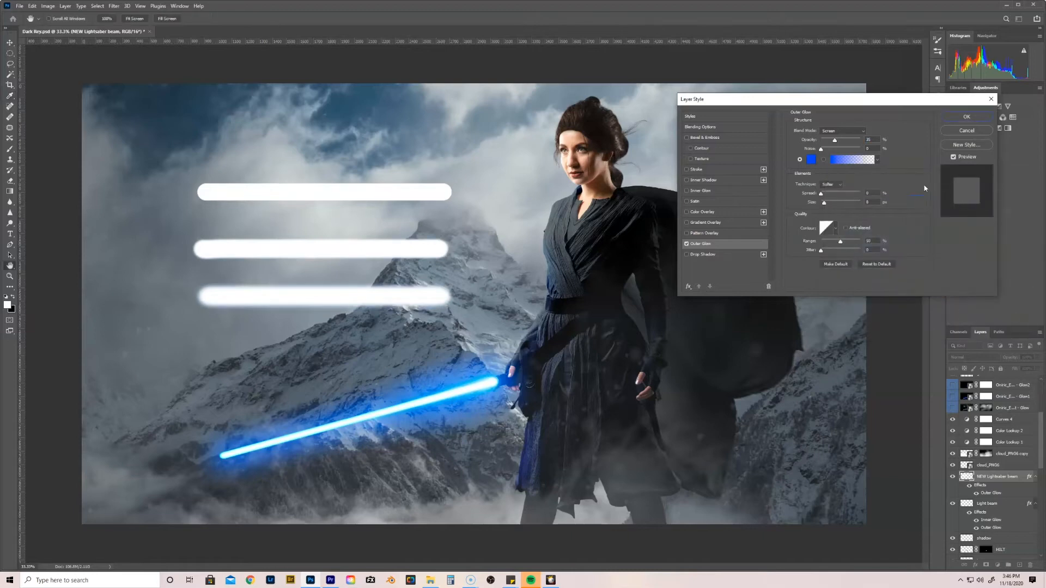
mouse_move(842, 147)
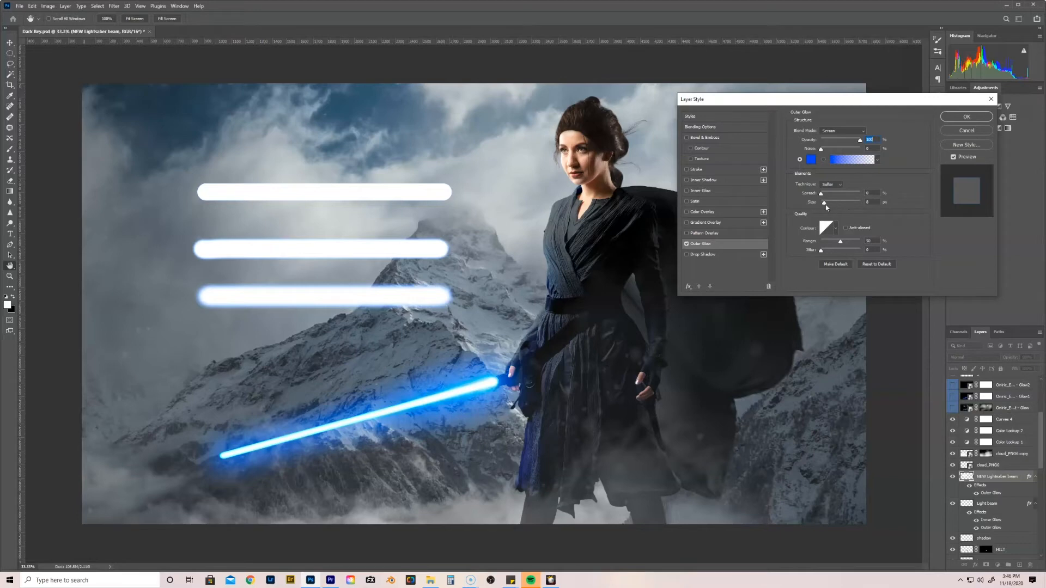
- Raise the outer glow's spread and size and tune its range for a wider, stronger halo
drag(822, 194, 838, 194)
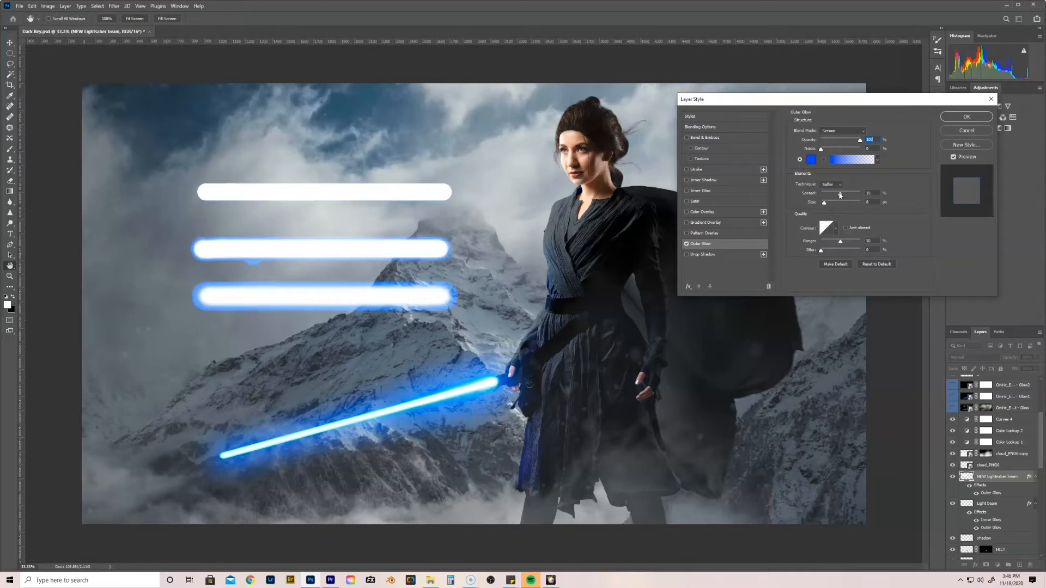
drag(823, 192, 827, 193)
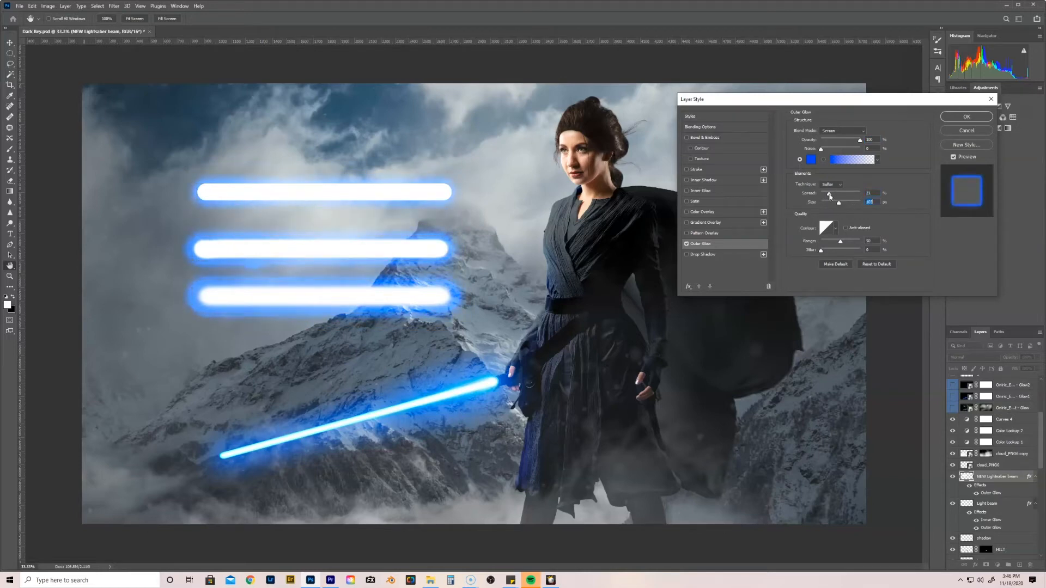
drag(839, 193, 826, 194)
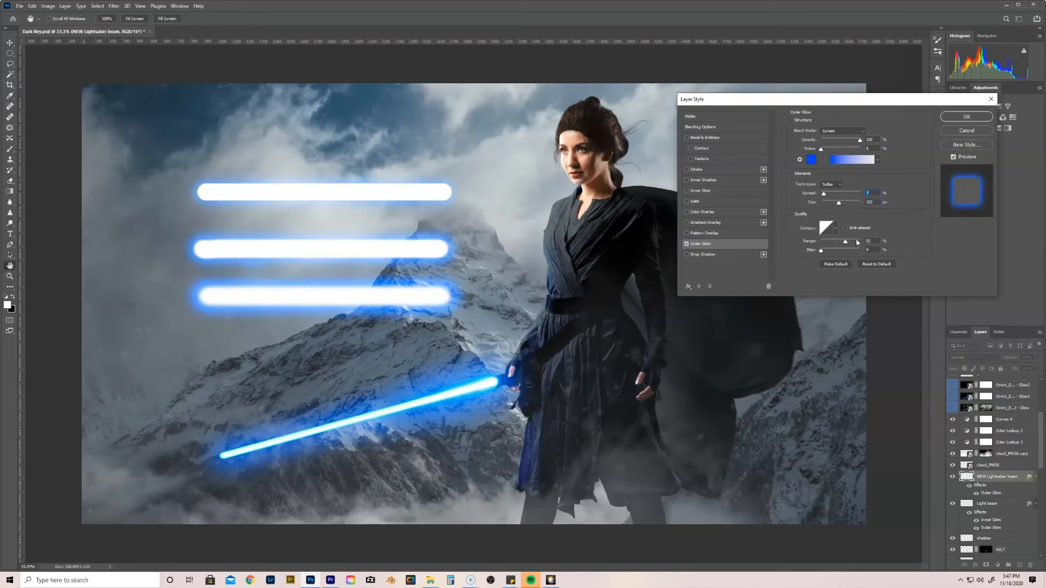
drag(848, 241, 842, 241)
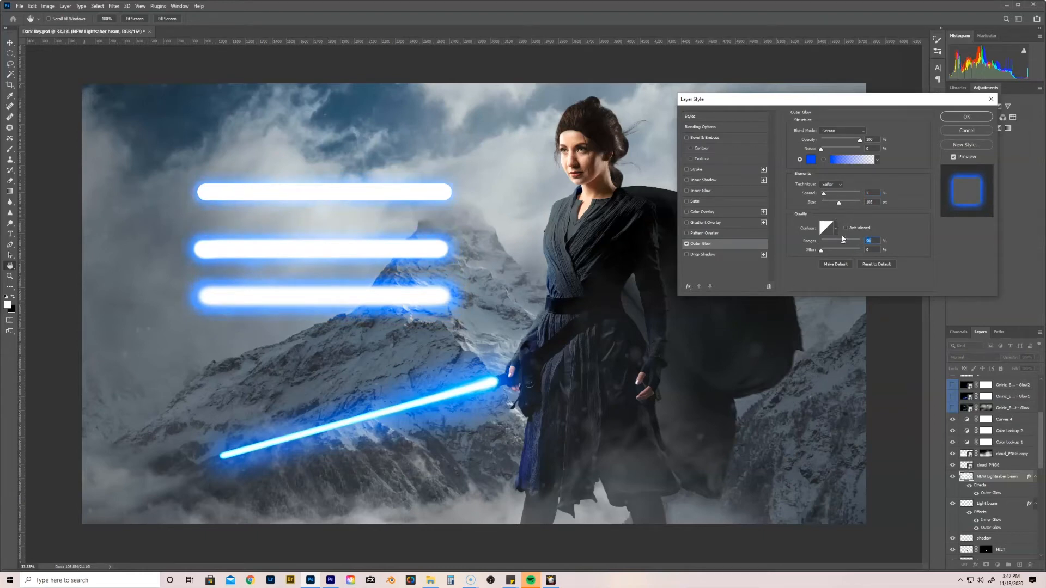
drag(824, 194, 838, 194)
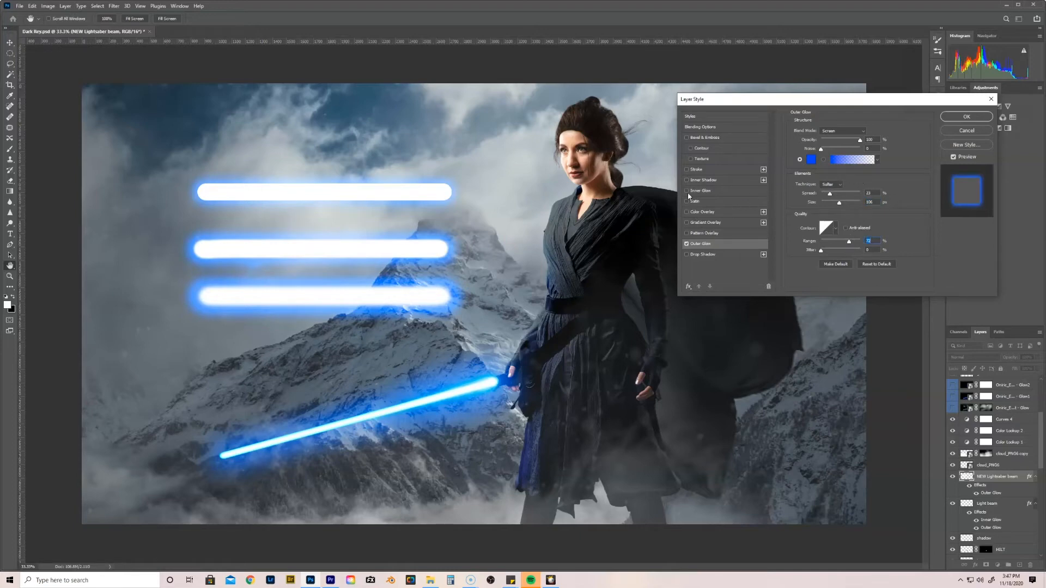
- Enable an Inner Glow on the bars with a cyan colour
click(687, 191)
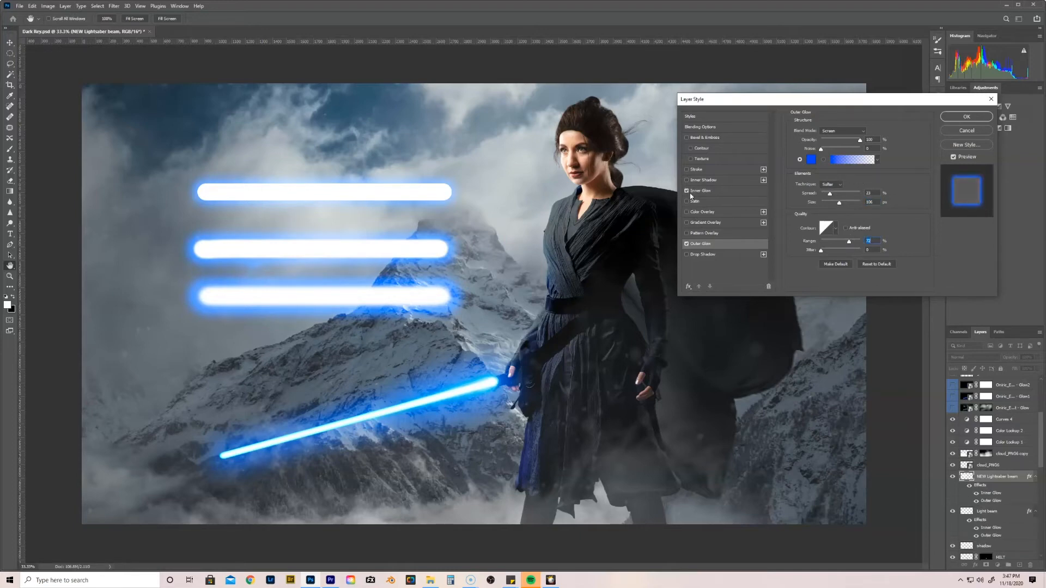
click(700, 190)
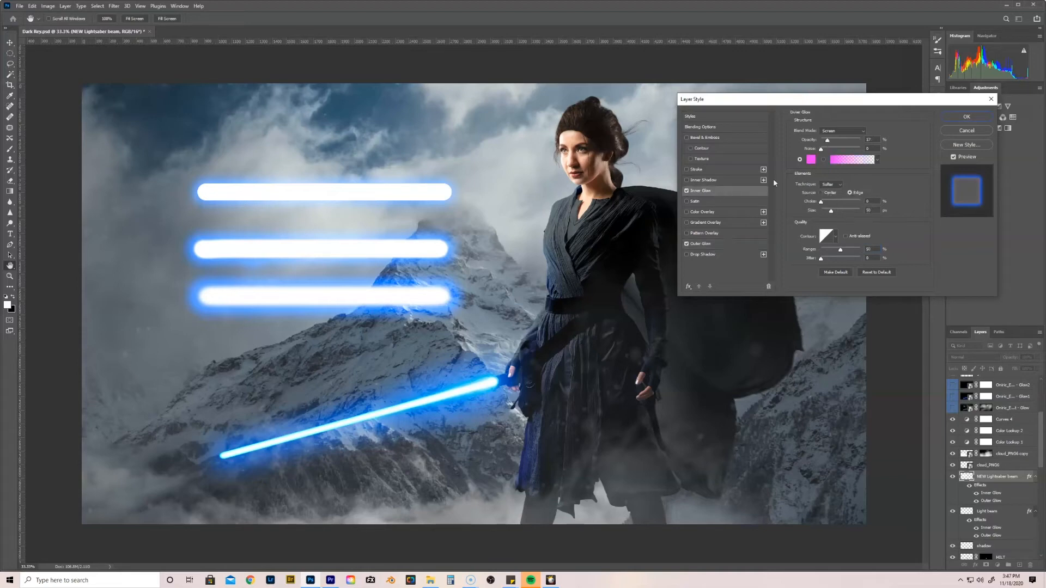
click(809, 159)
text(00c0ff)
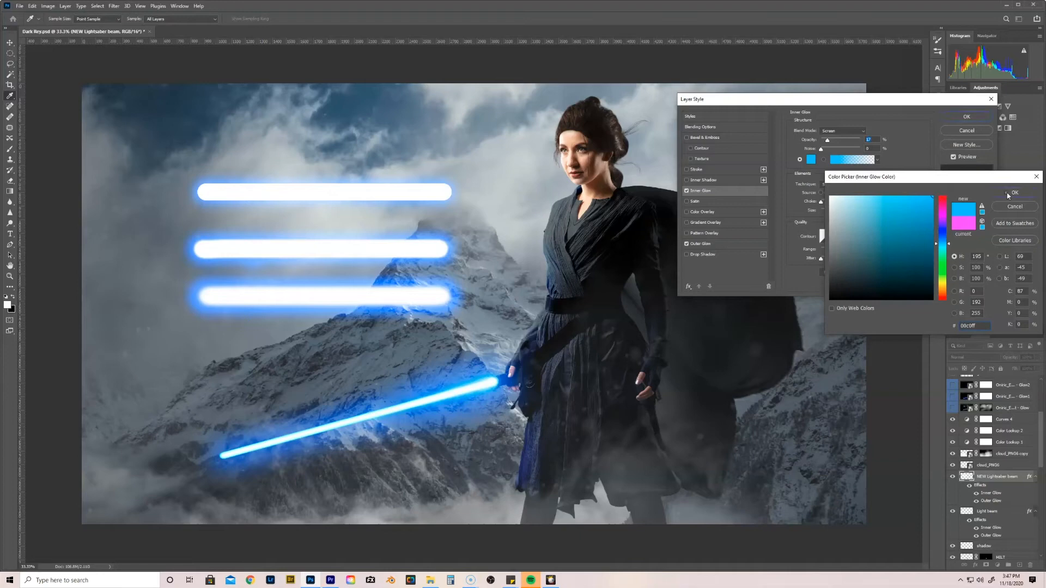
click(840, 130)
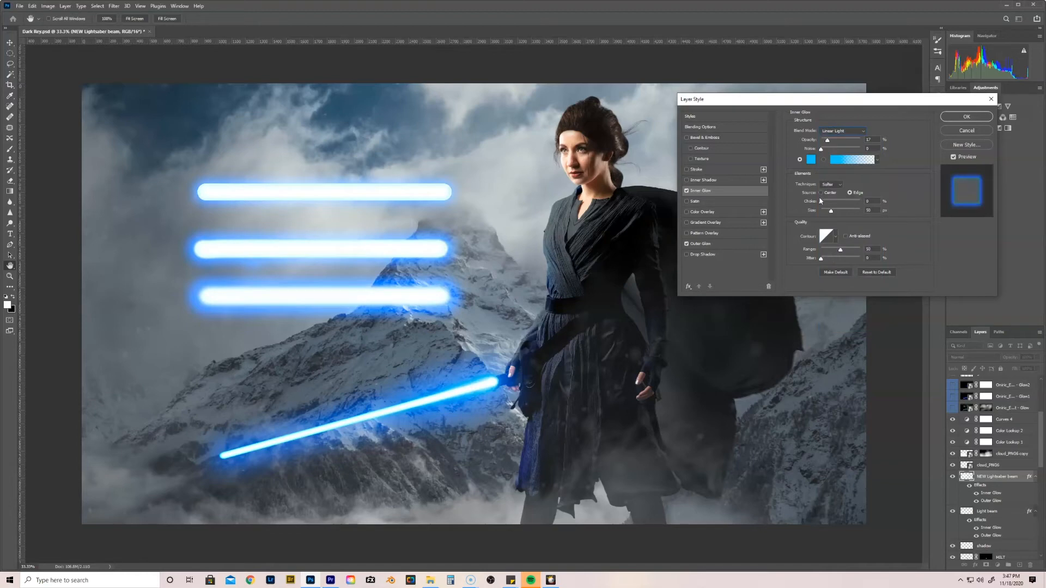
mouse_move(381, 252)
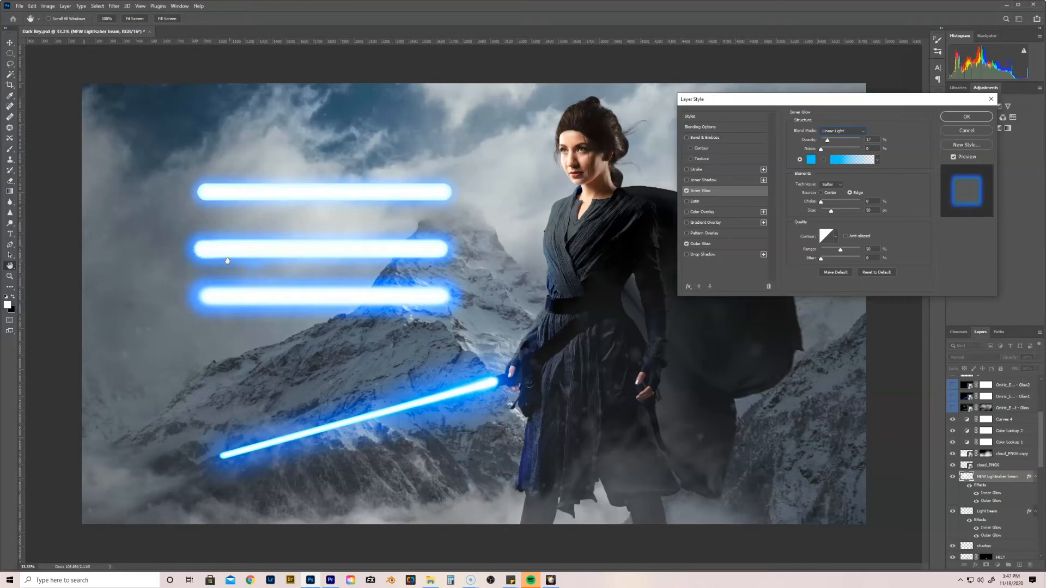
mouse_move(209, 265)
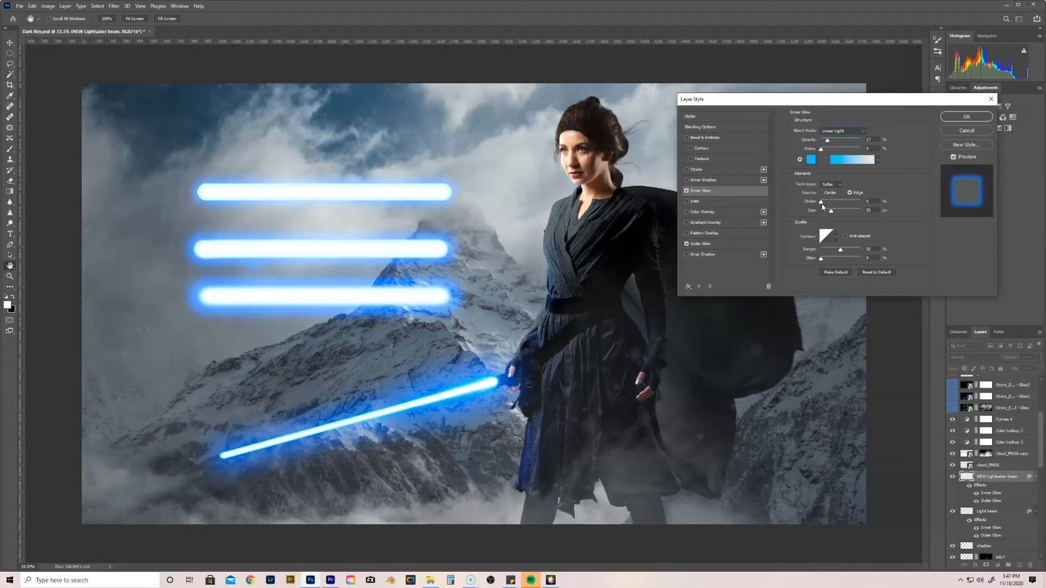
- Tune the inner glow's choke, size, range and opacity until the bar edges look bright and electric
drag(821, 202, 832, 201)
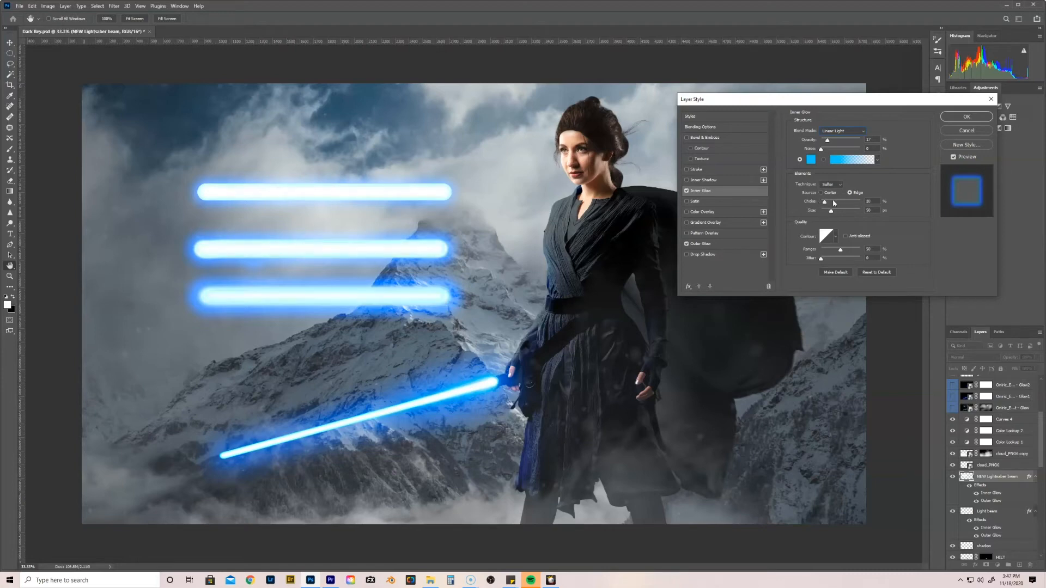
drag(830, 211, 842, 210)
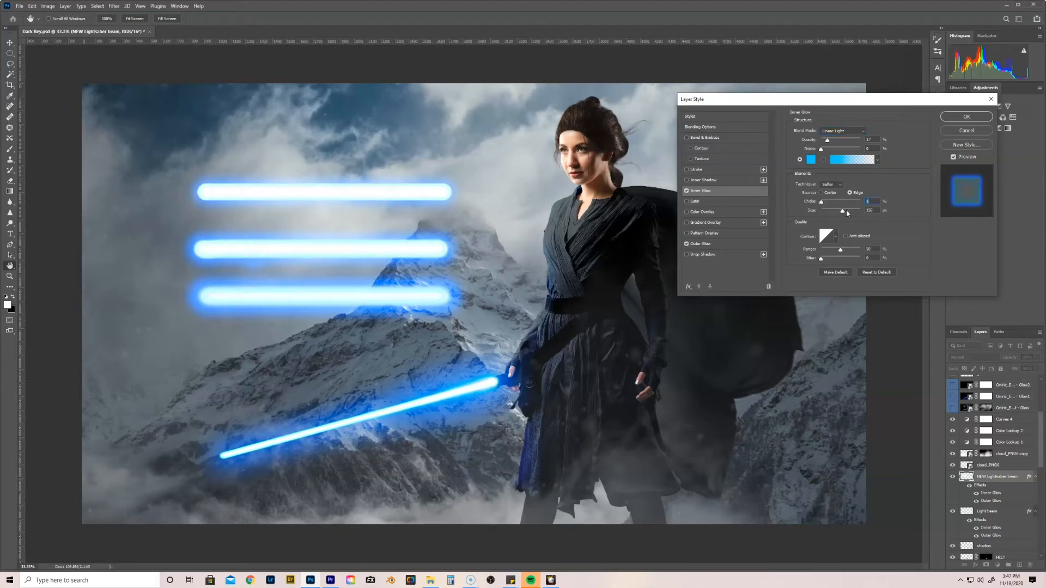
drag(842, 210, 833, 210)
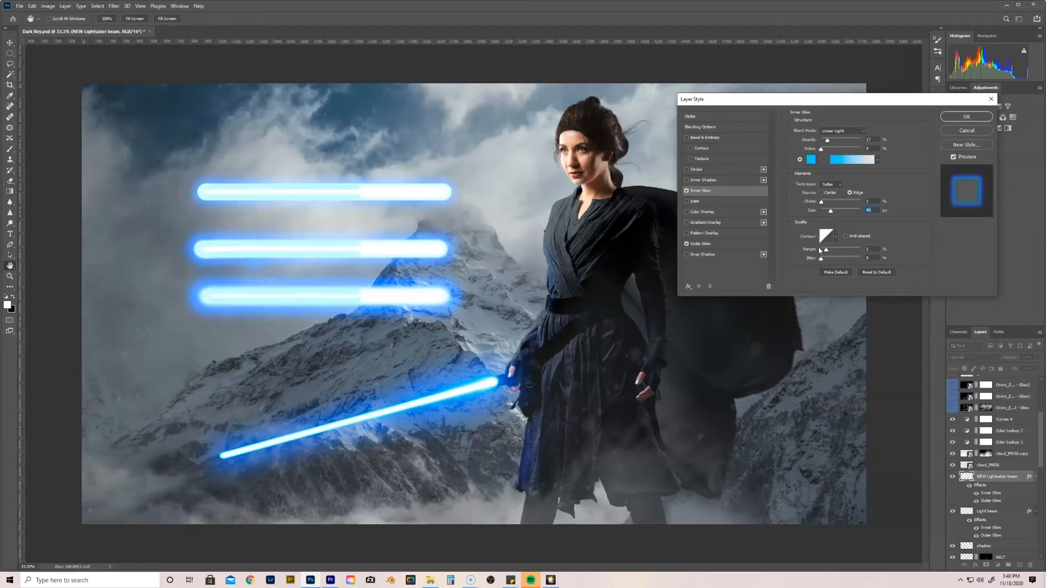
drag(822, 257, 838, 251)
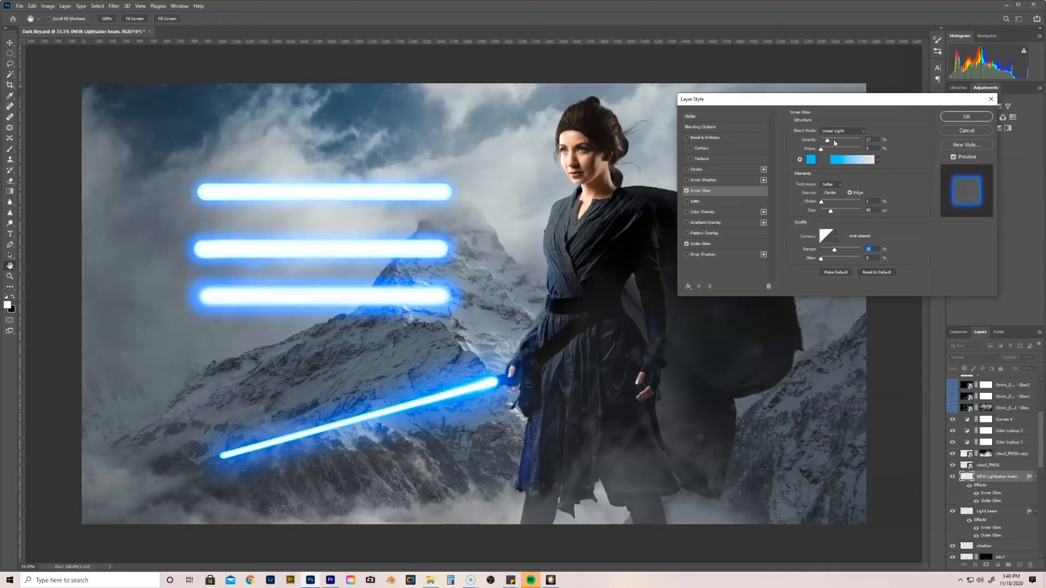
drag(821, 140, 861, 140)
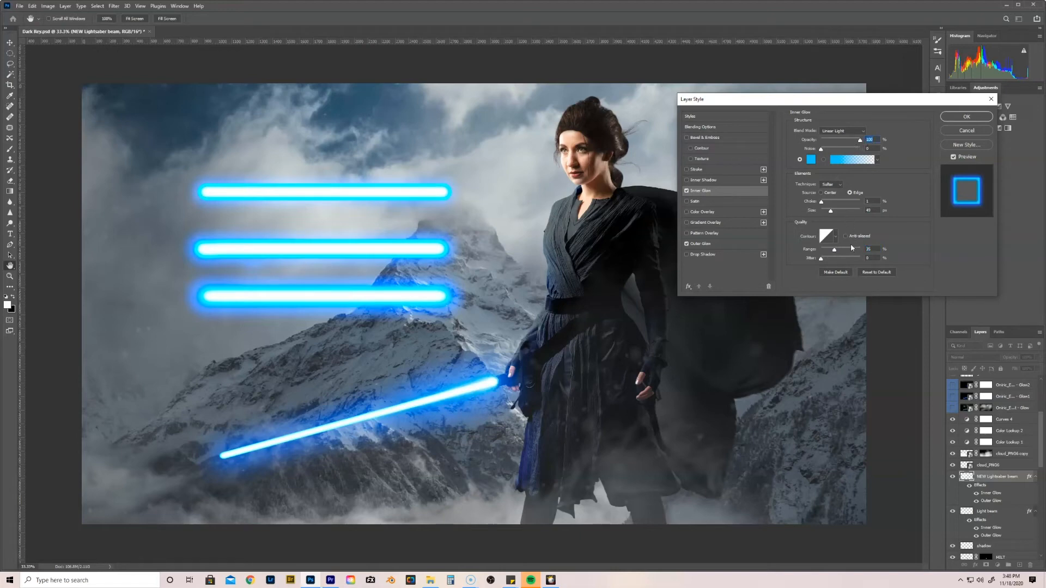
drag(834, 249, 851, 248)
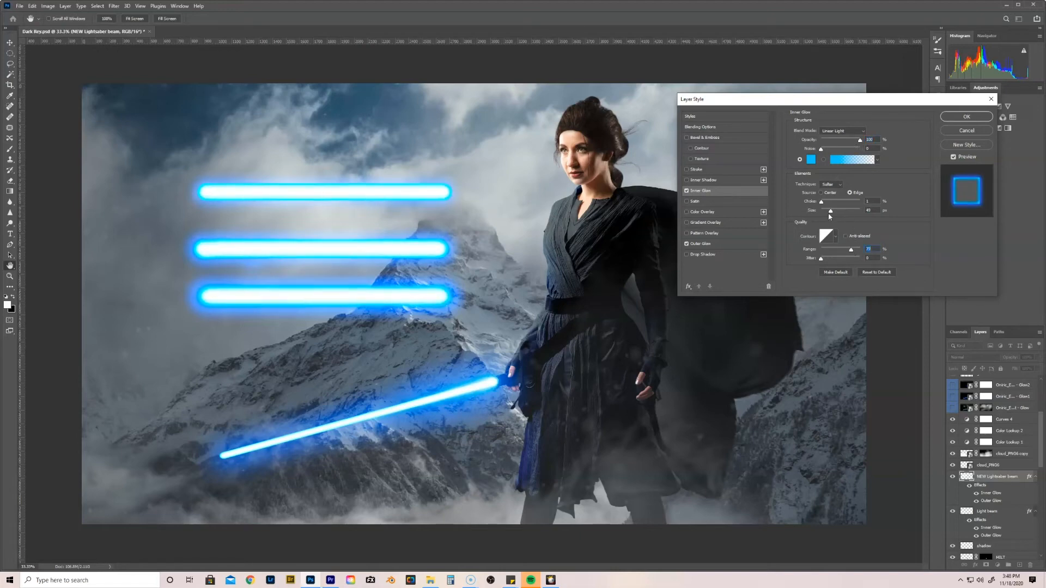
drag(830, 211, 820, 210)
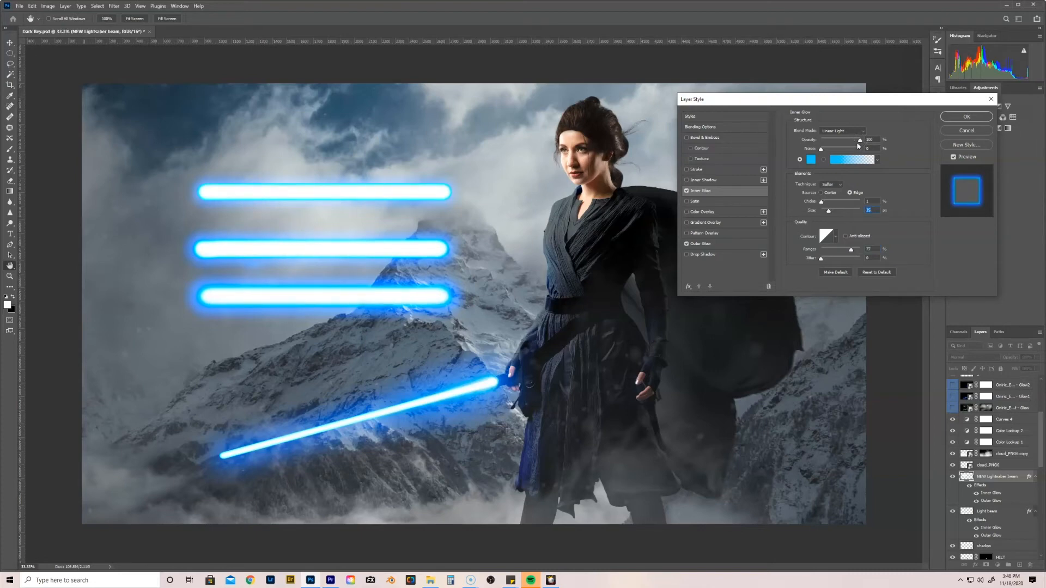
drag(861, 140, 848, 140)
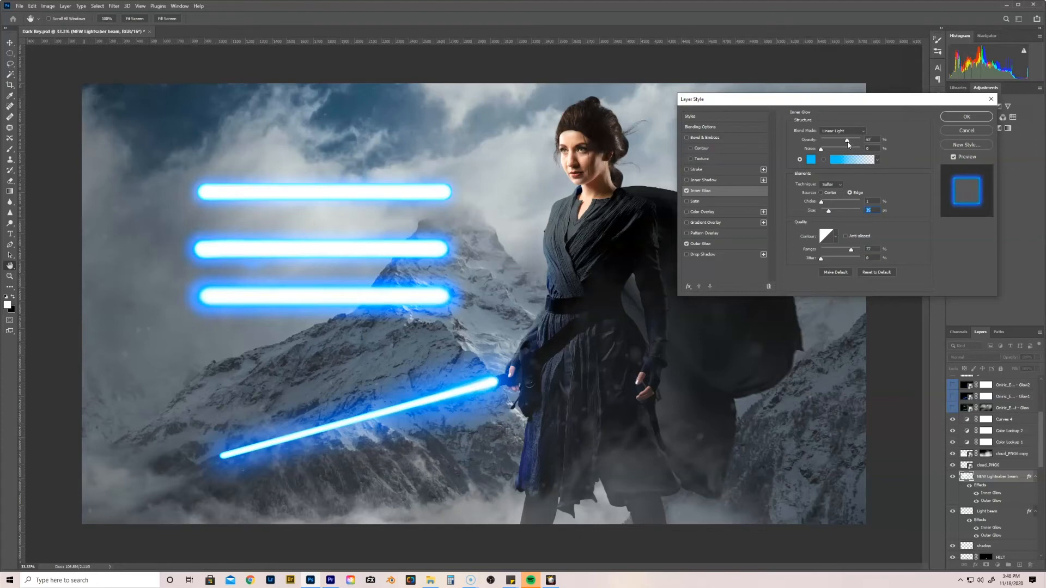
drag(845, 141, 852, 141)
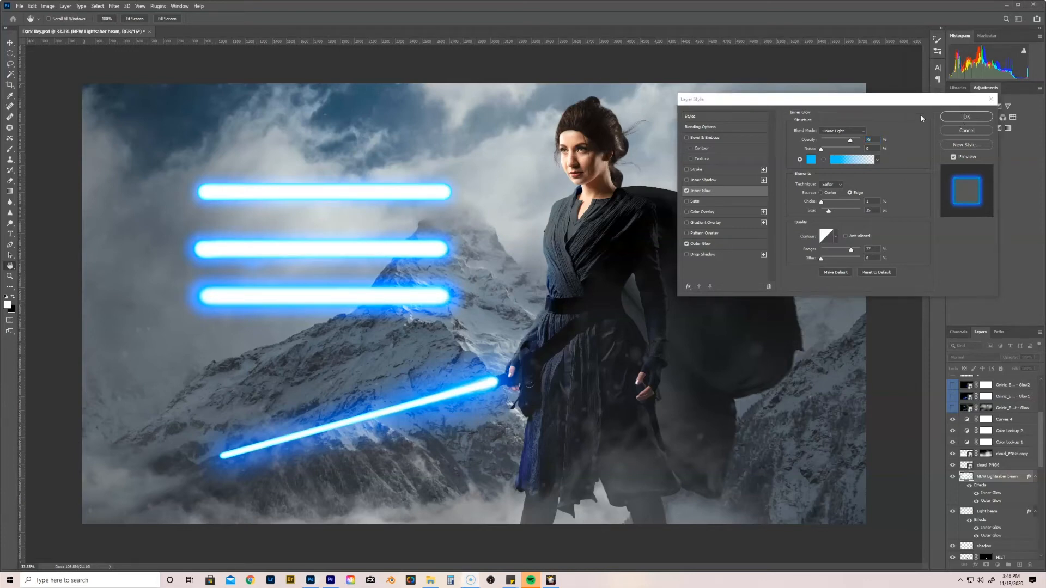
- Apply the glow styles to the test bars and close the Layer Style dialog
click(965, 116)
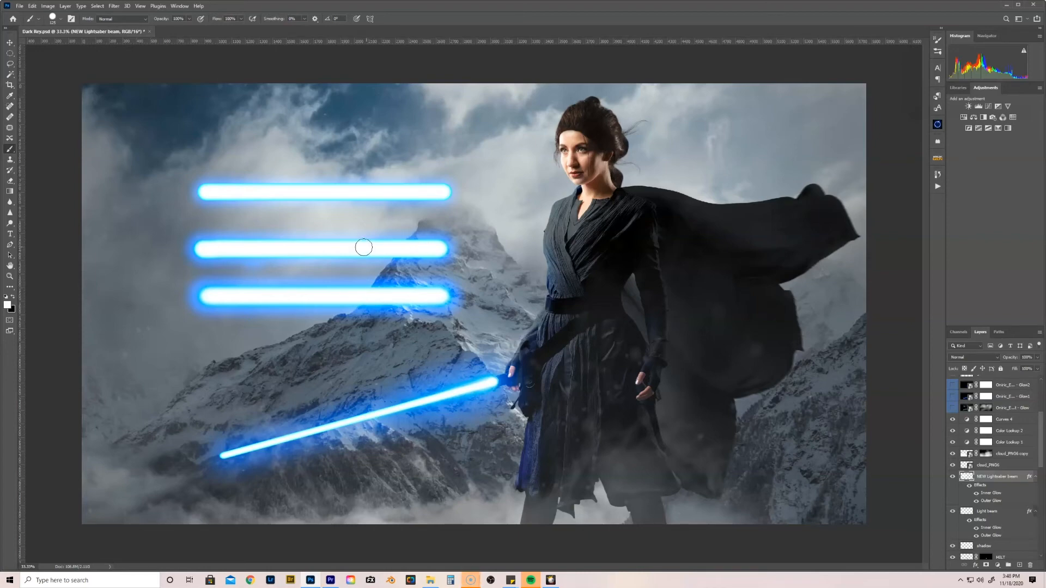
mouse_move(246, 248)
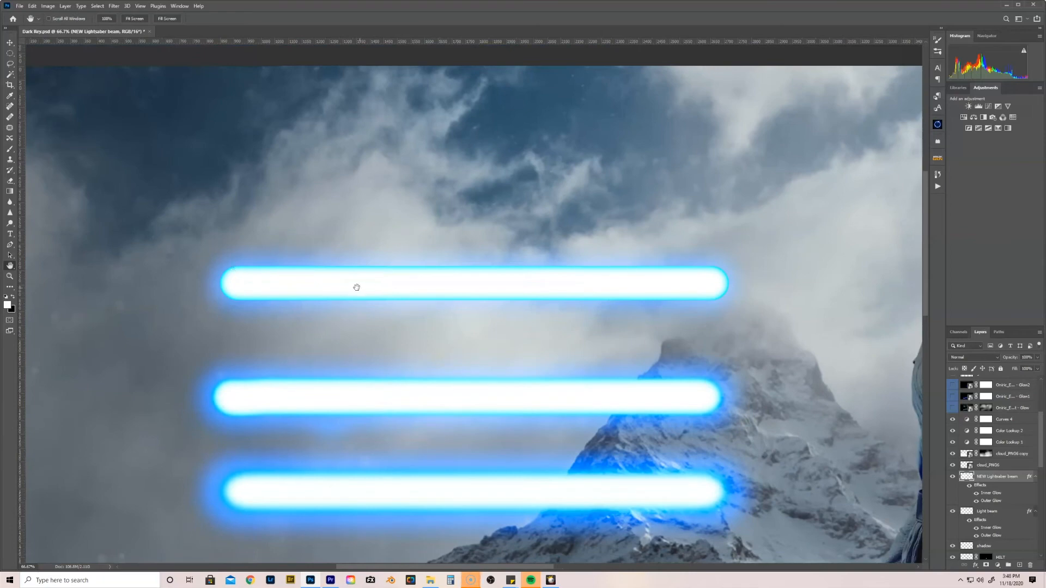
mouse_move(264, 512)
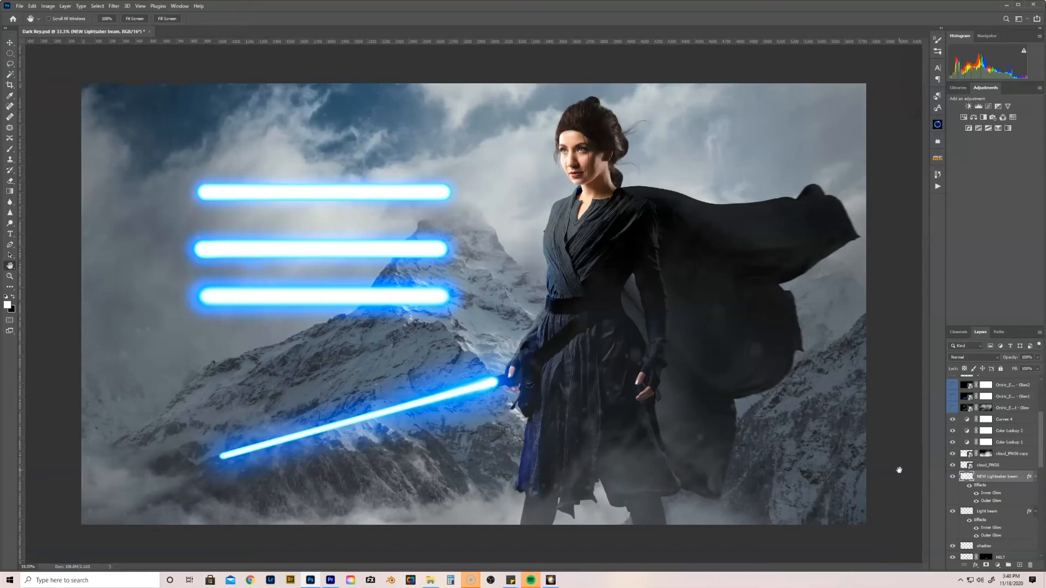
mouse_move(1010, 500)
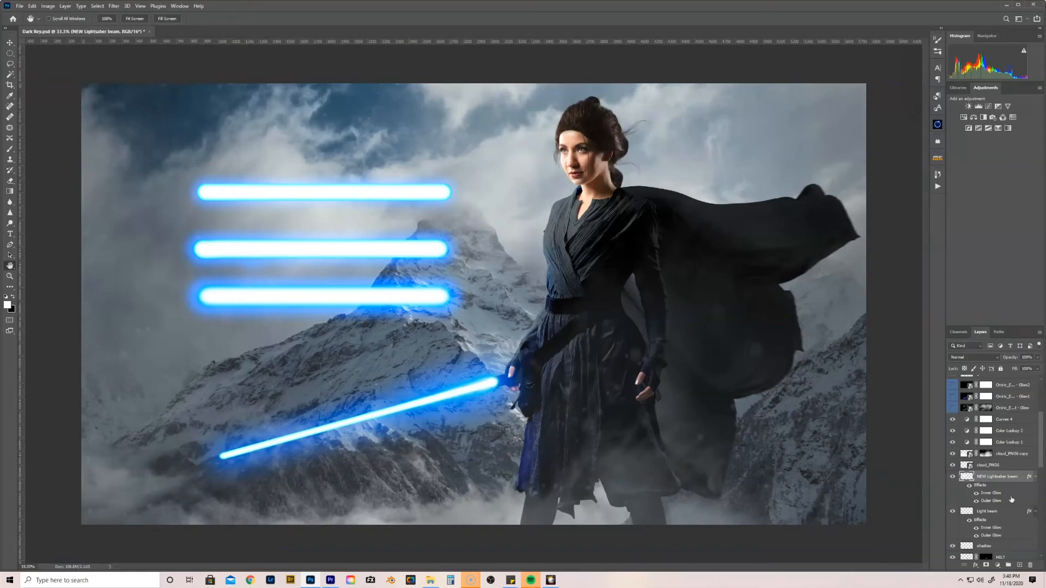
mouse_move(1012, 488)
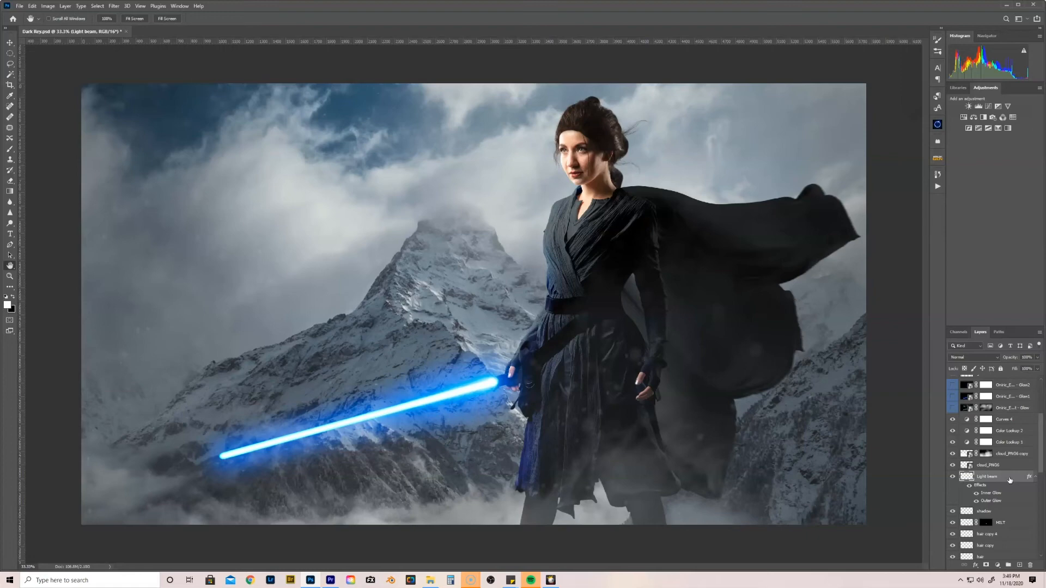
- Recolour the Light beam layer's Outer Glow to red
double_click(986, 476)
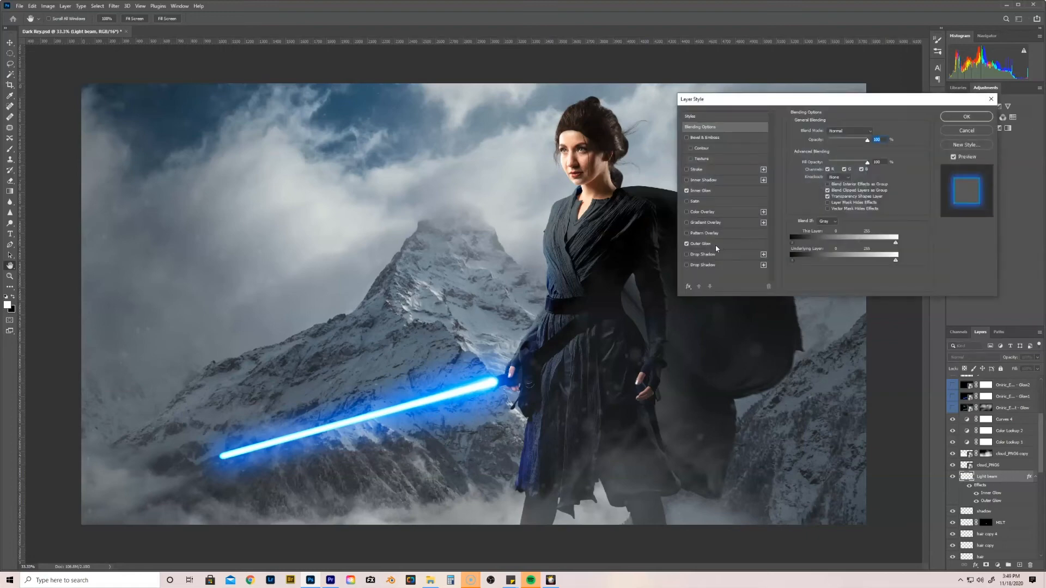
click(700, 243)
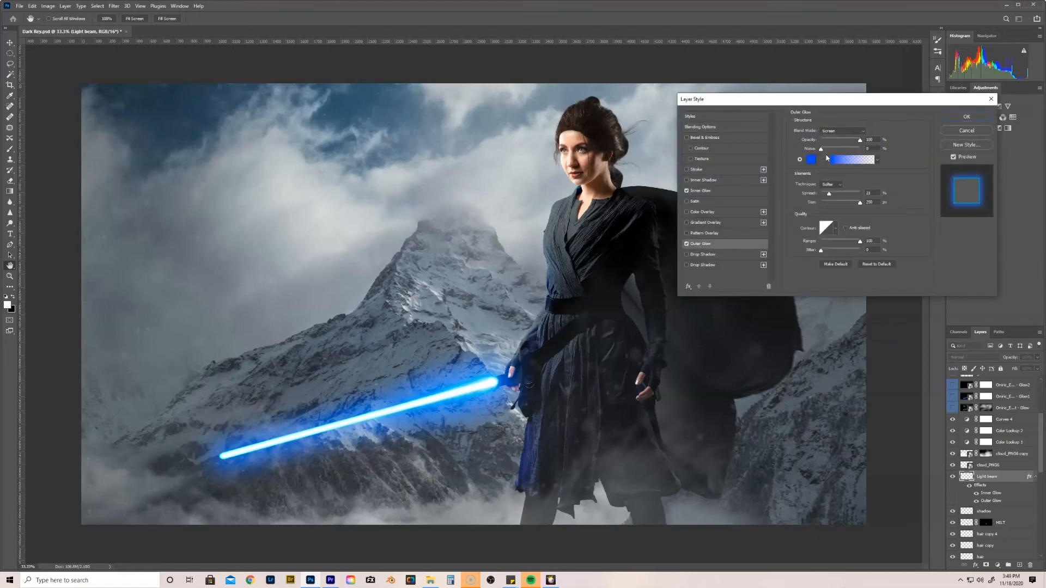
click(810, 159)
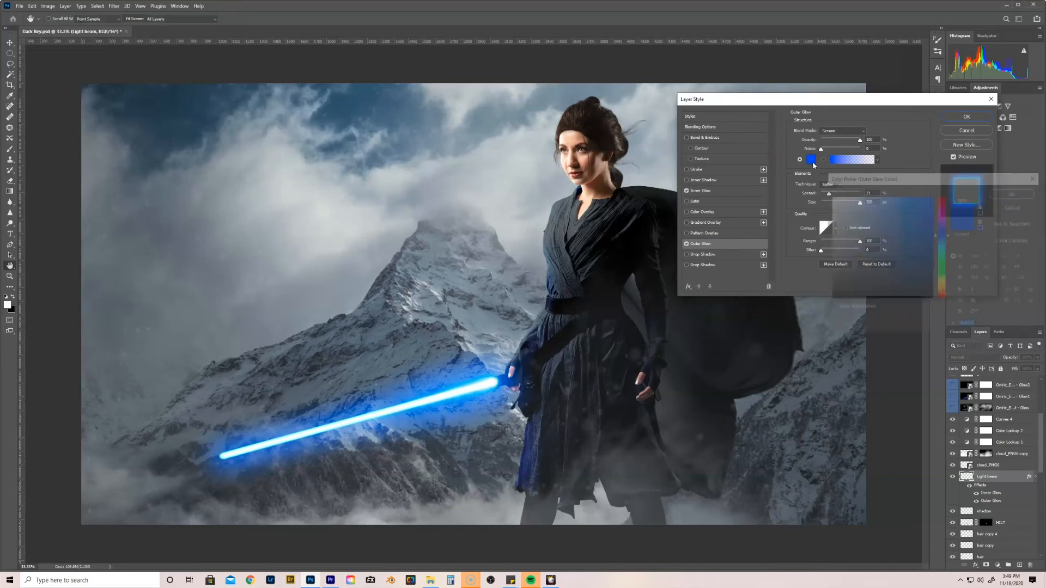
click(810, 159)
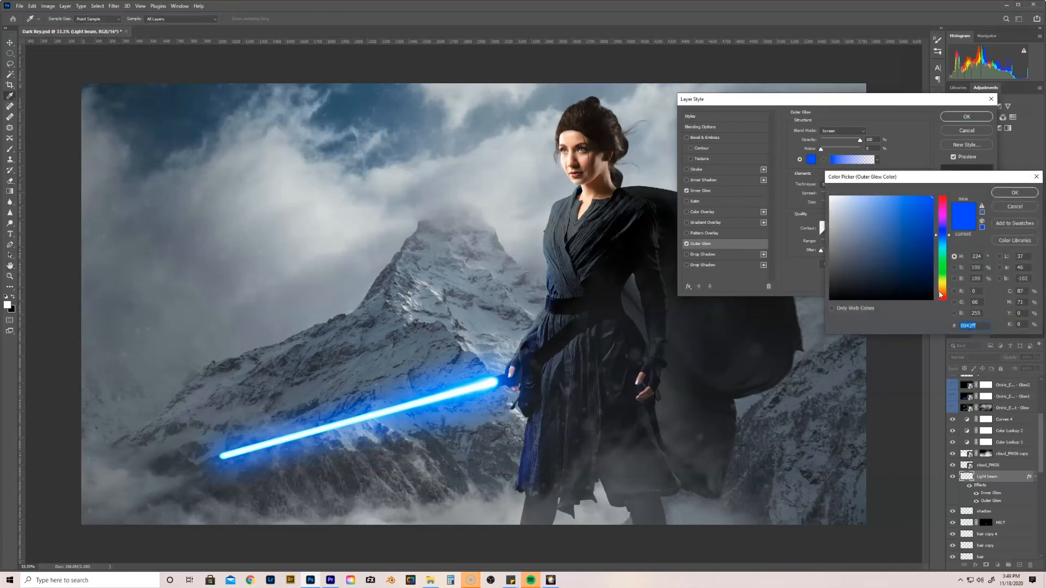
click(920, 263)
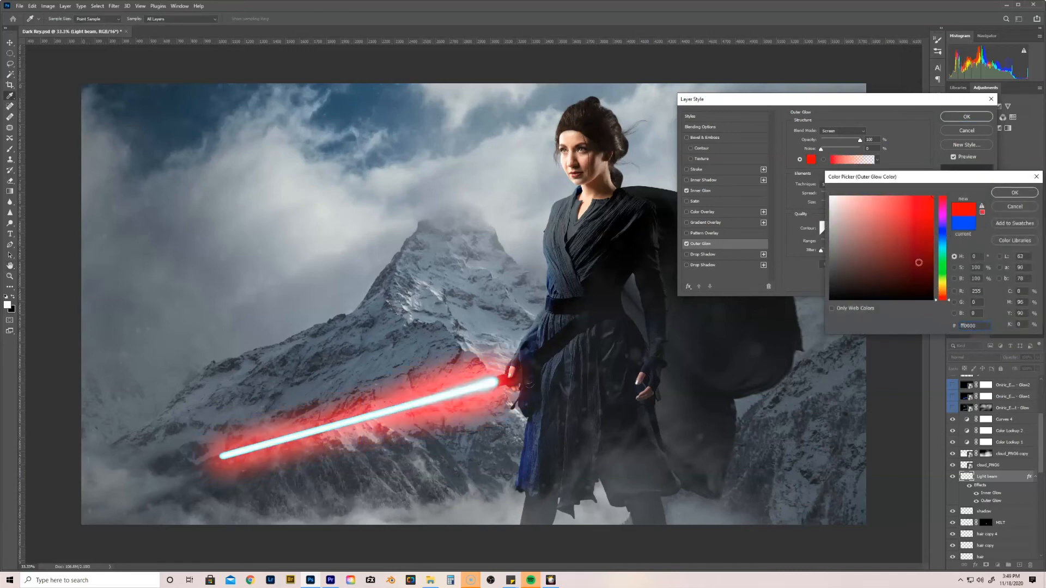
click(932, 200)
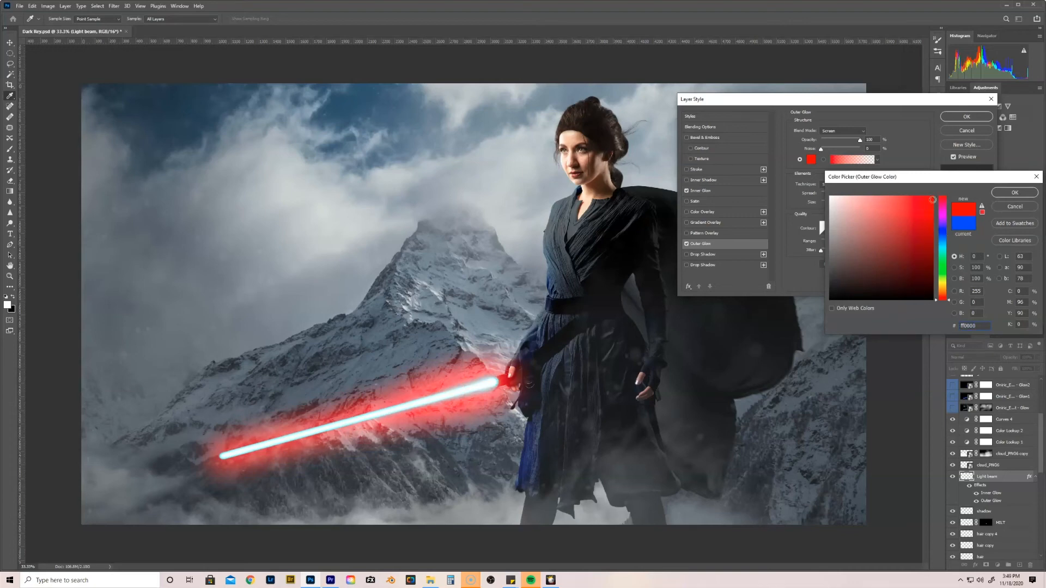
click(1013, 193)
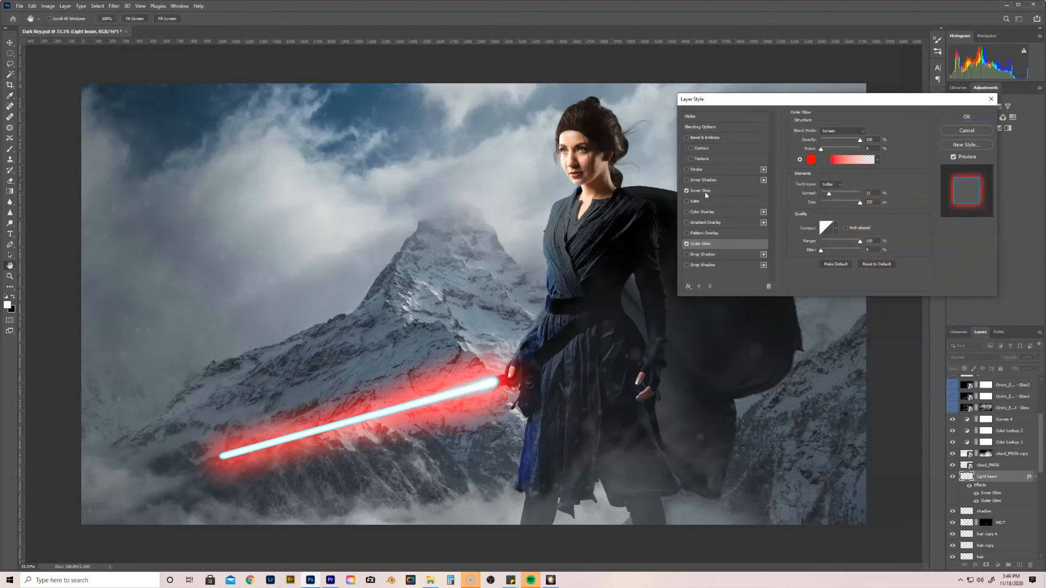
- Recolour the beam's Inner Glow to orange, completing the red lightsaber
click(700, 191)
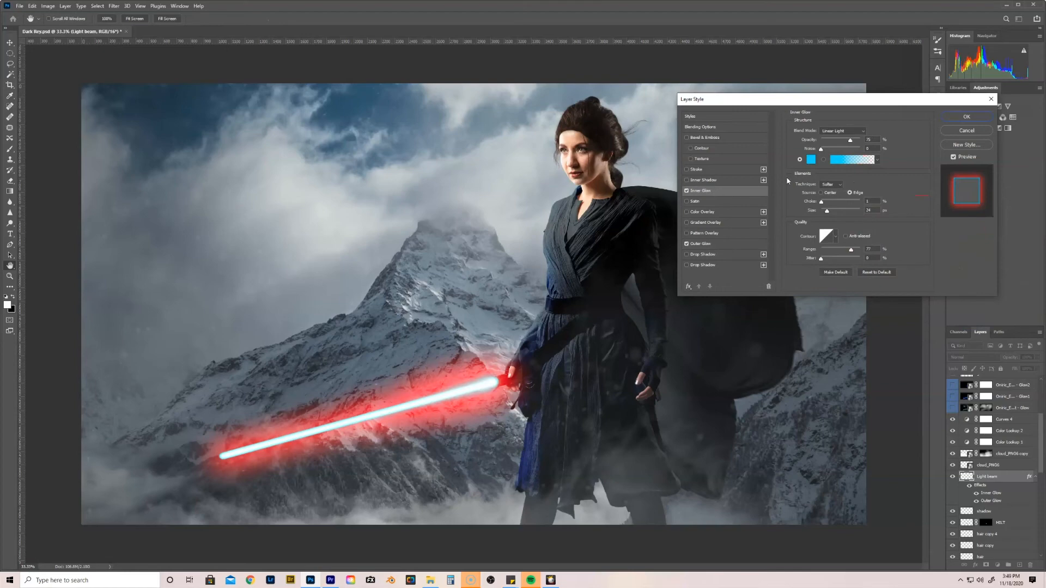
click(810, 159)
text(ff0000)
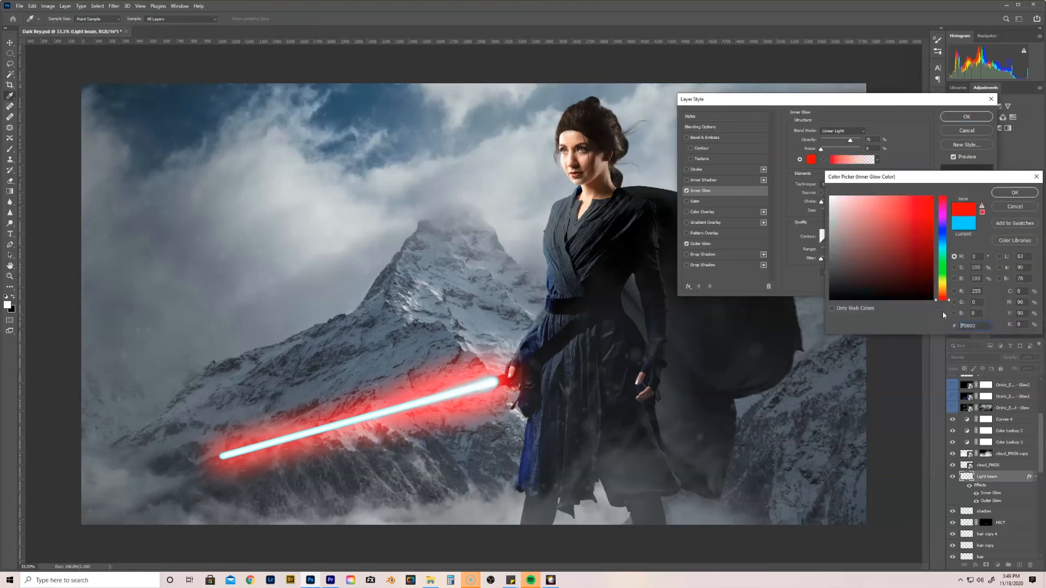
click(940, 289)
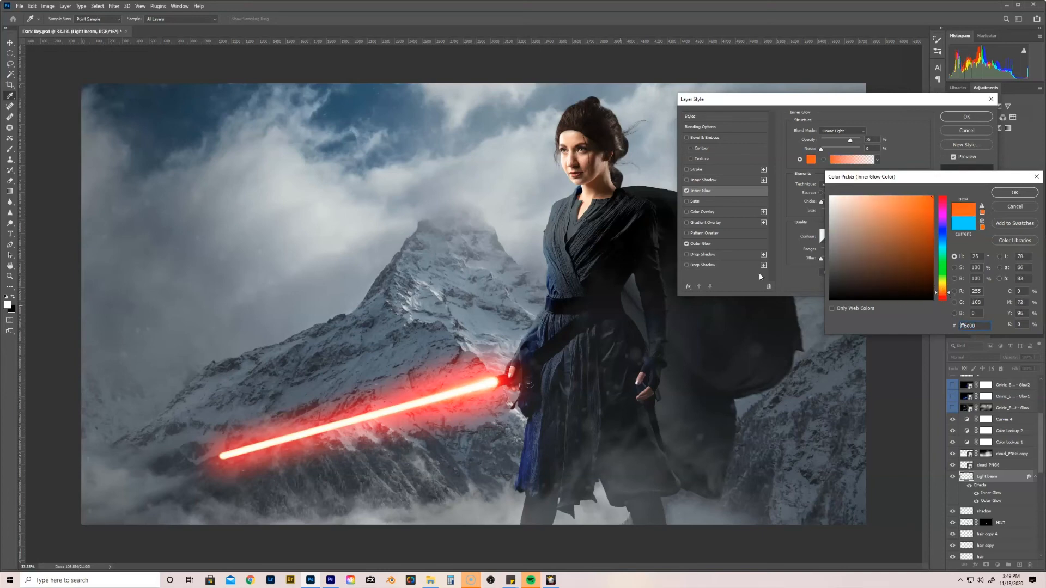
mouse_move(450, 400)
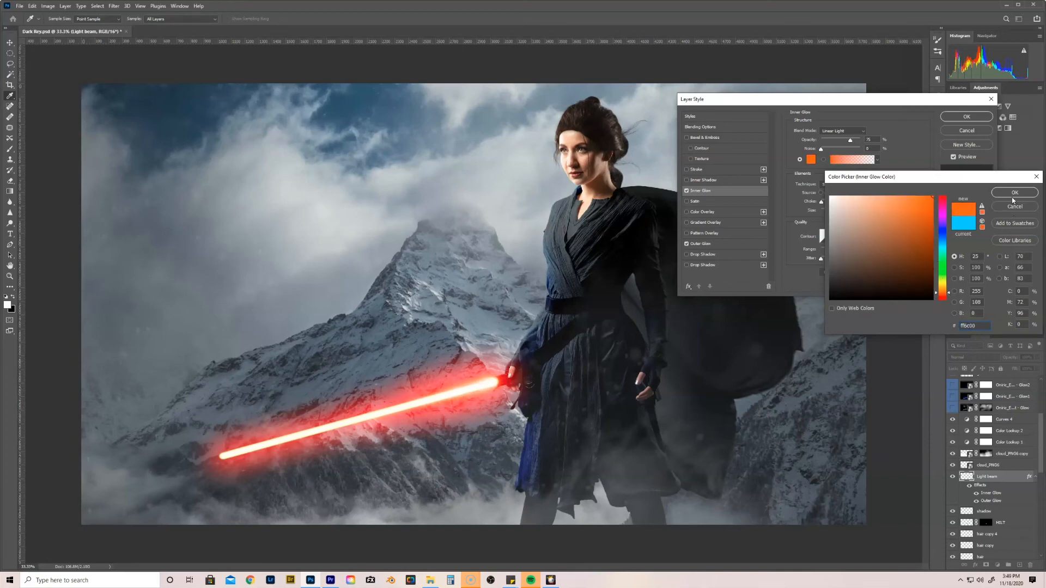
click(1014, 193)
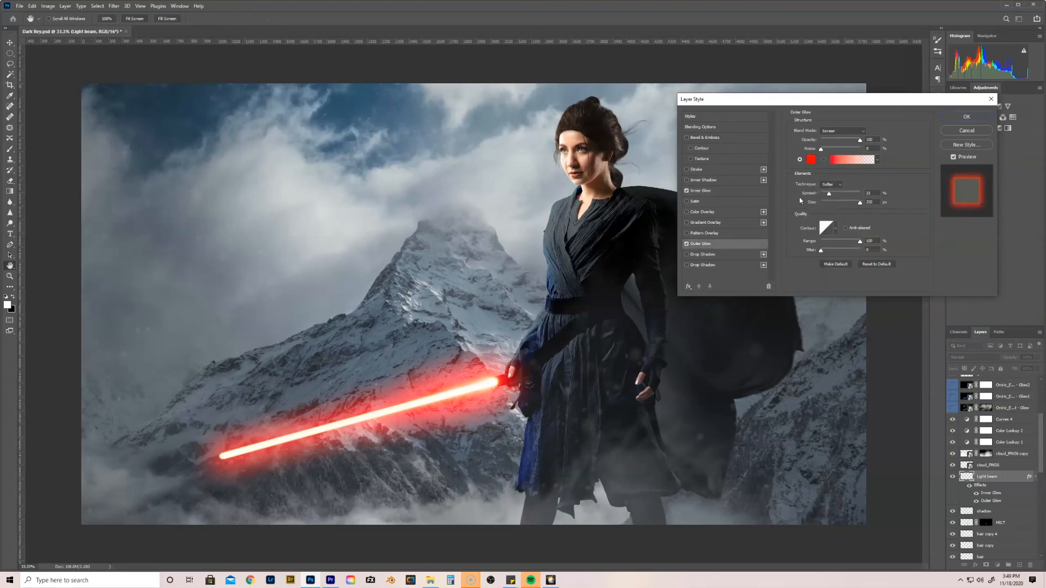
- Change the Outer Glow colour to green
click(810, 159)
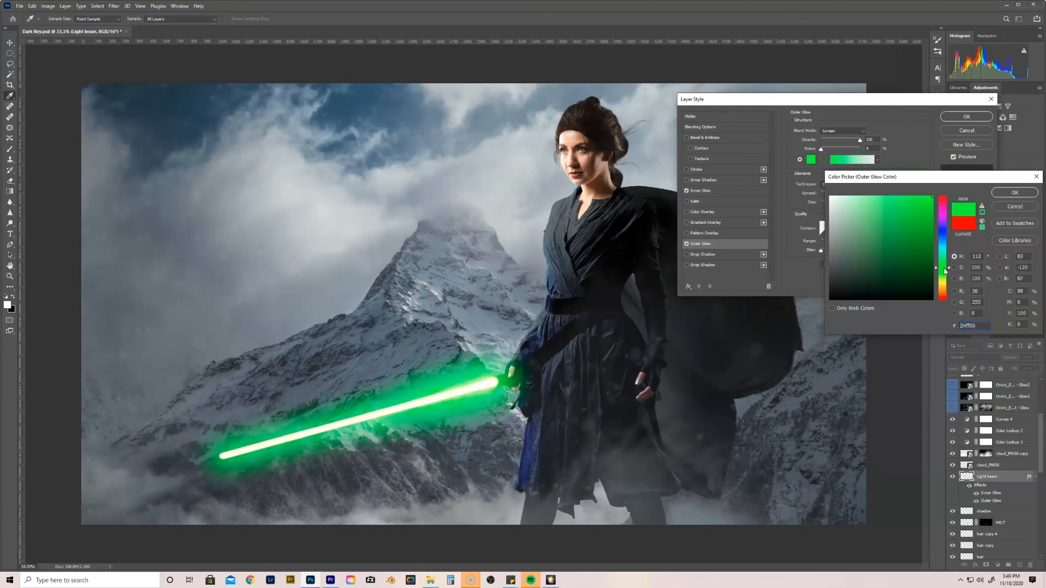
click(701, 190)
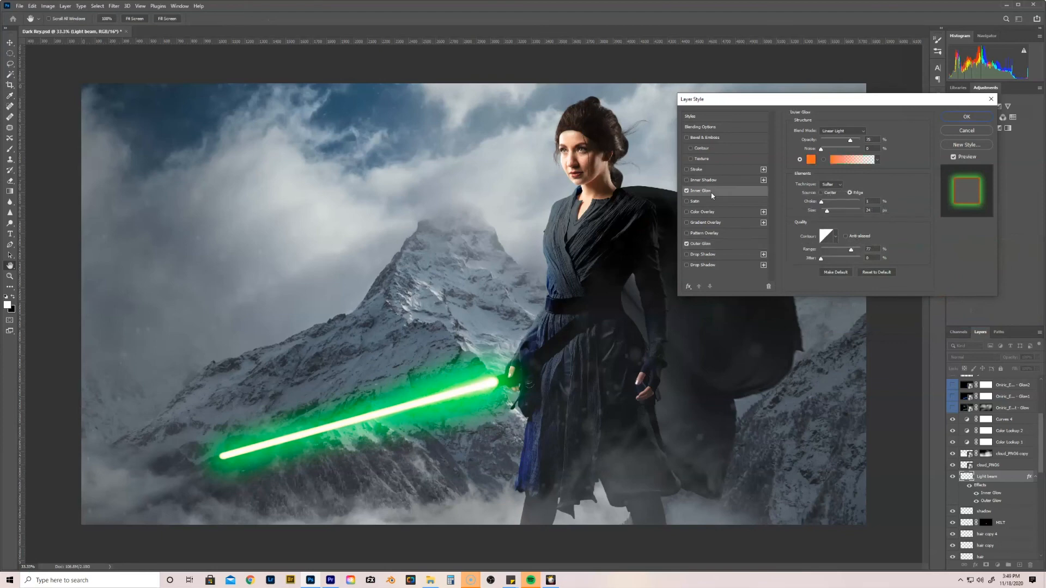
click(810, 159)
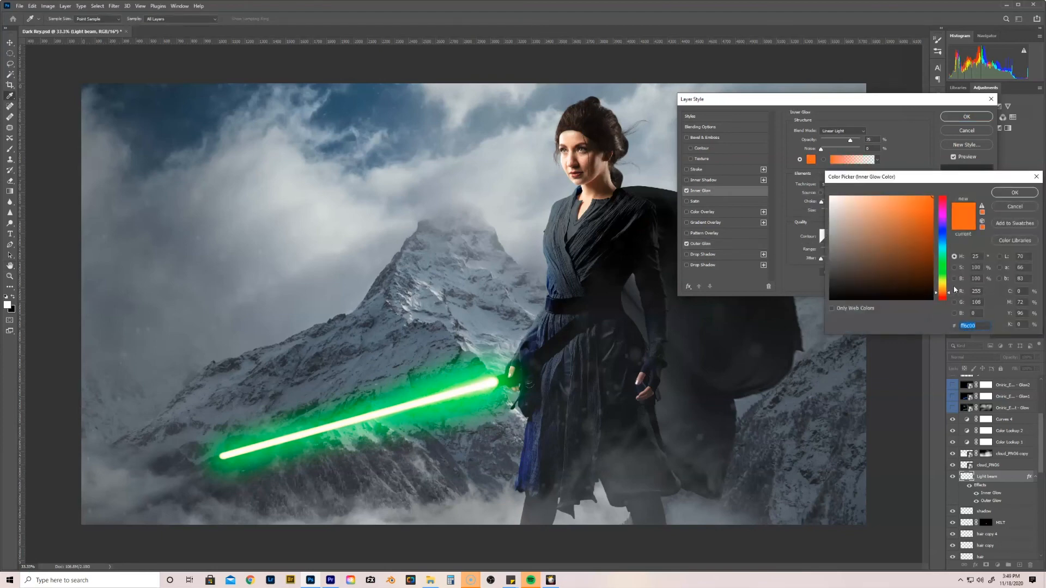
- Set the Inner Glow to a matching green and apply the styles for a green saber
click(942, 255)
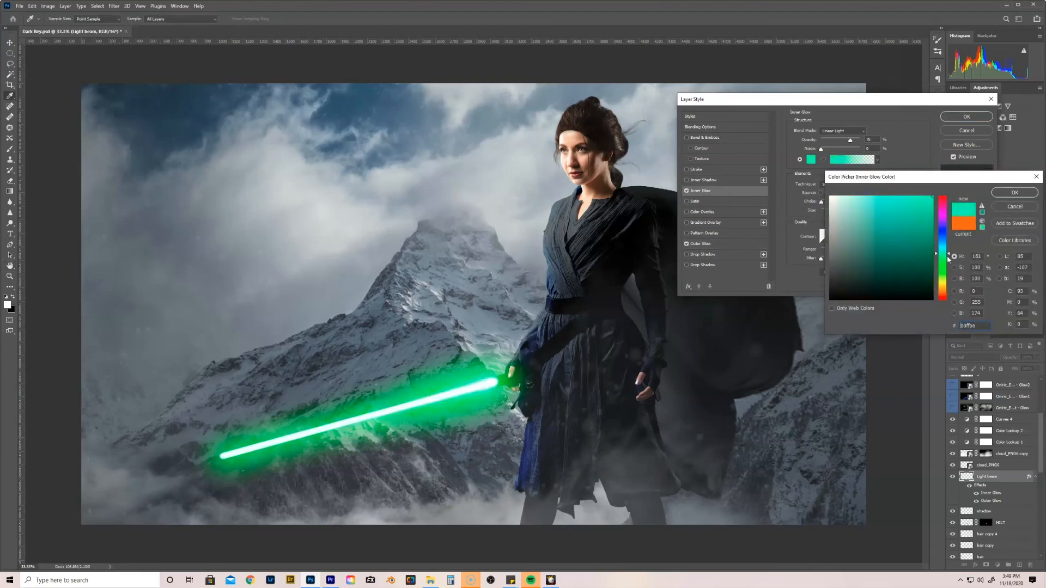
drag(941, 256, 941, 260)
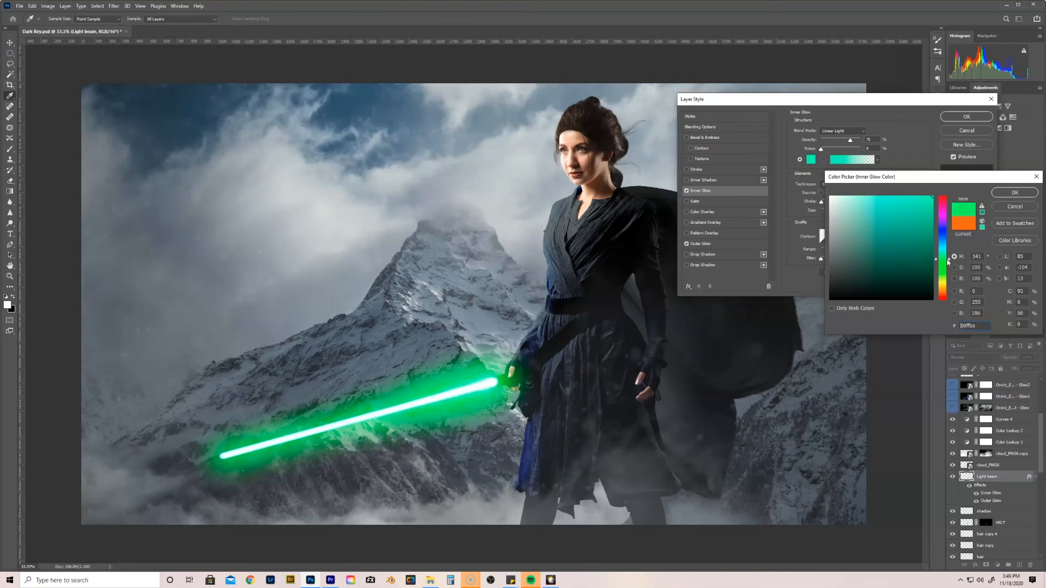
drag(935, 259, 934, 273)
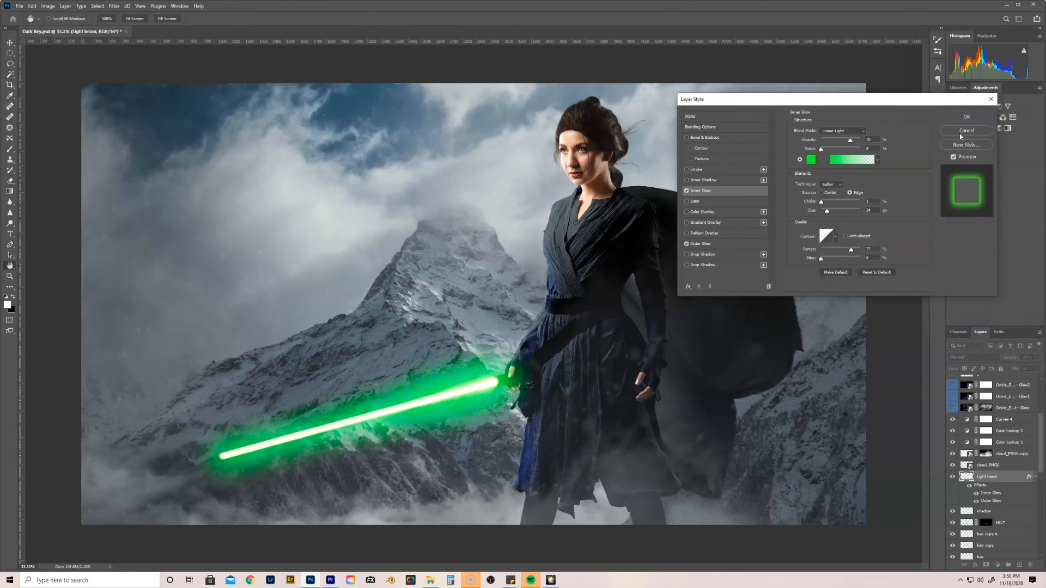
click(966, 116)
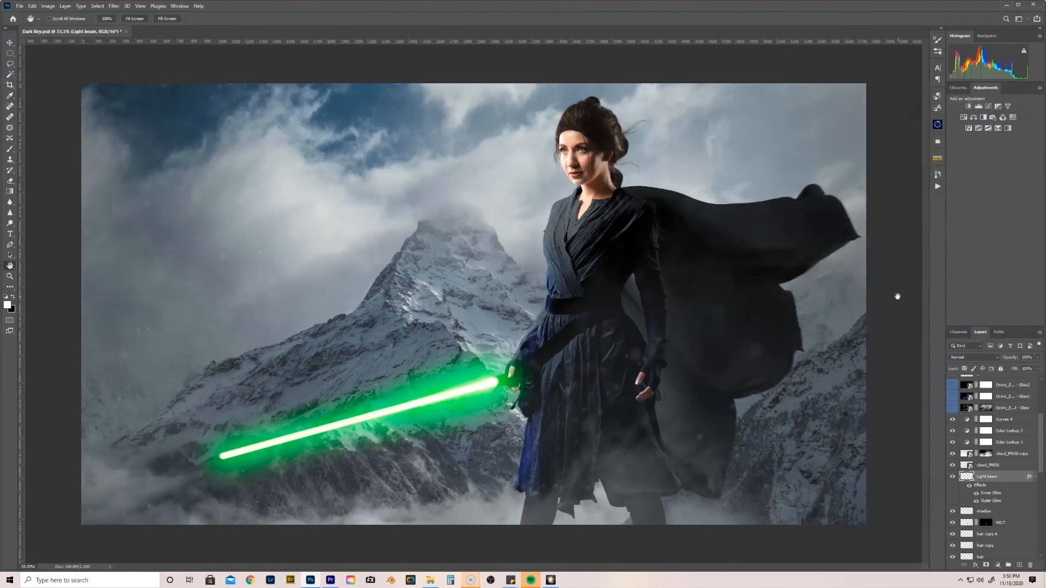